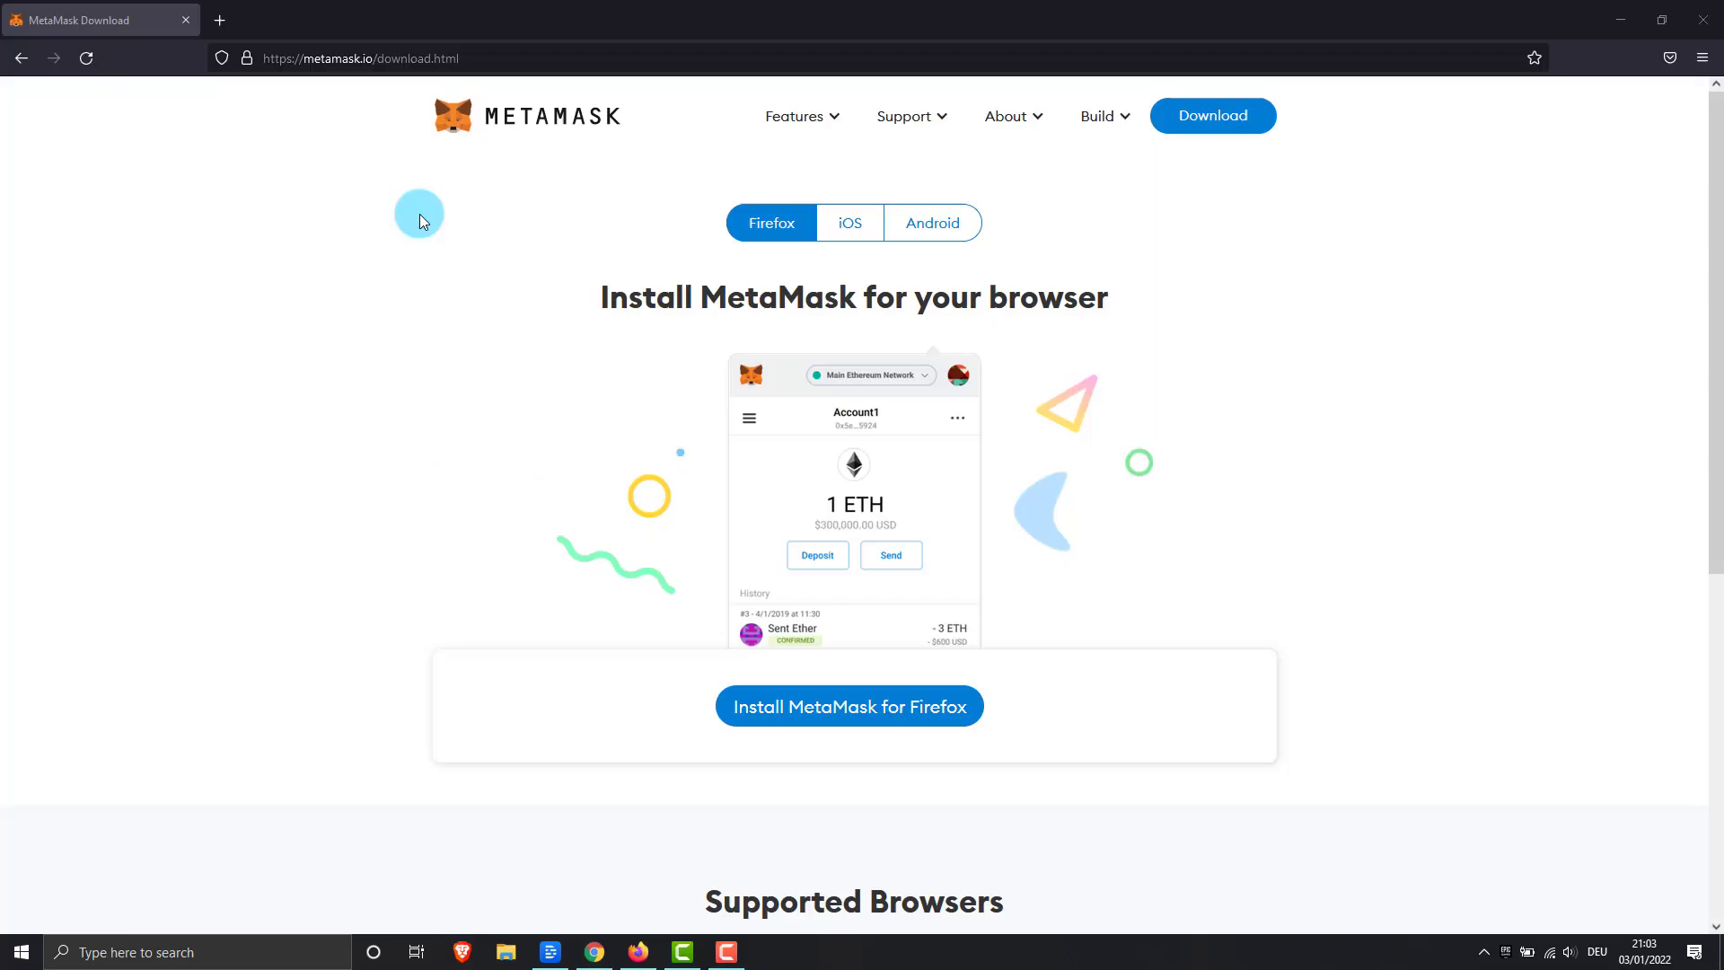
Add the MetaMask extension to Firefox from the metamask.io download page.
{"action": "left_click", "coordinate": [352, 58]}
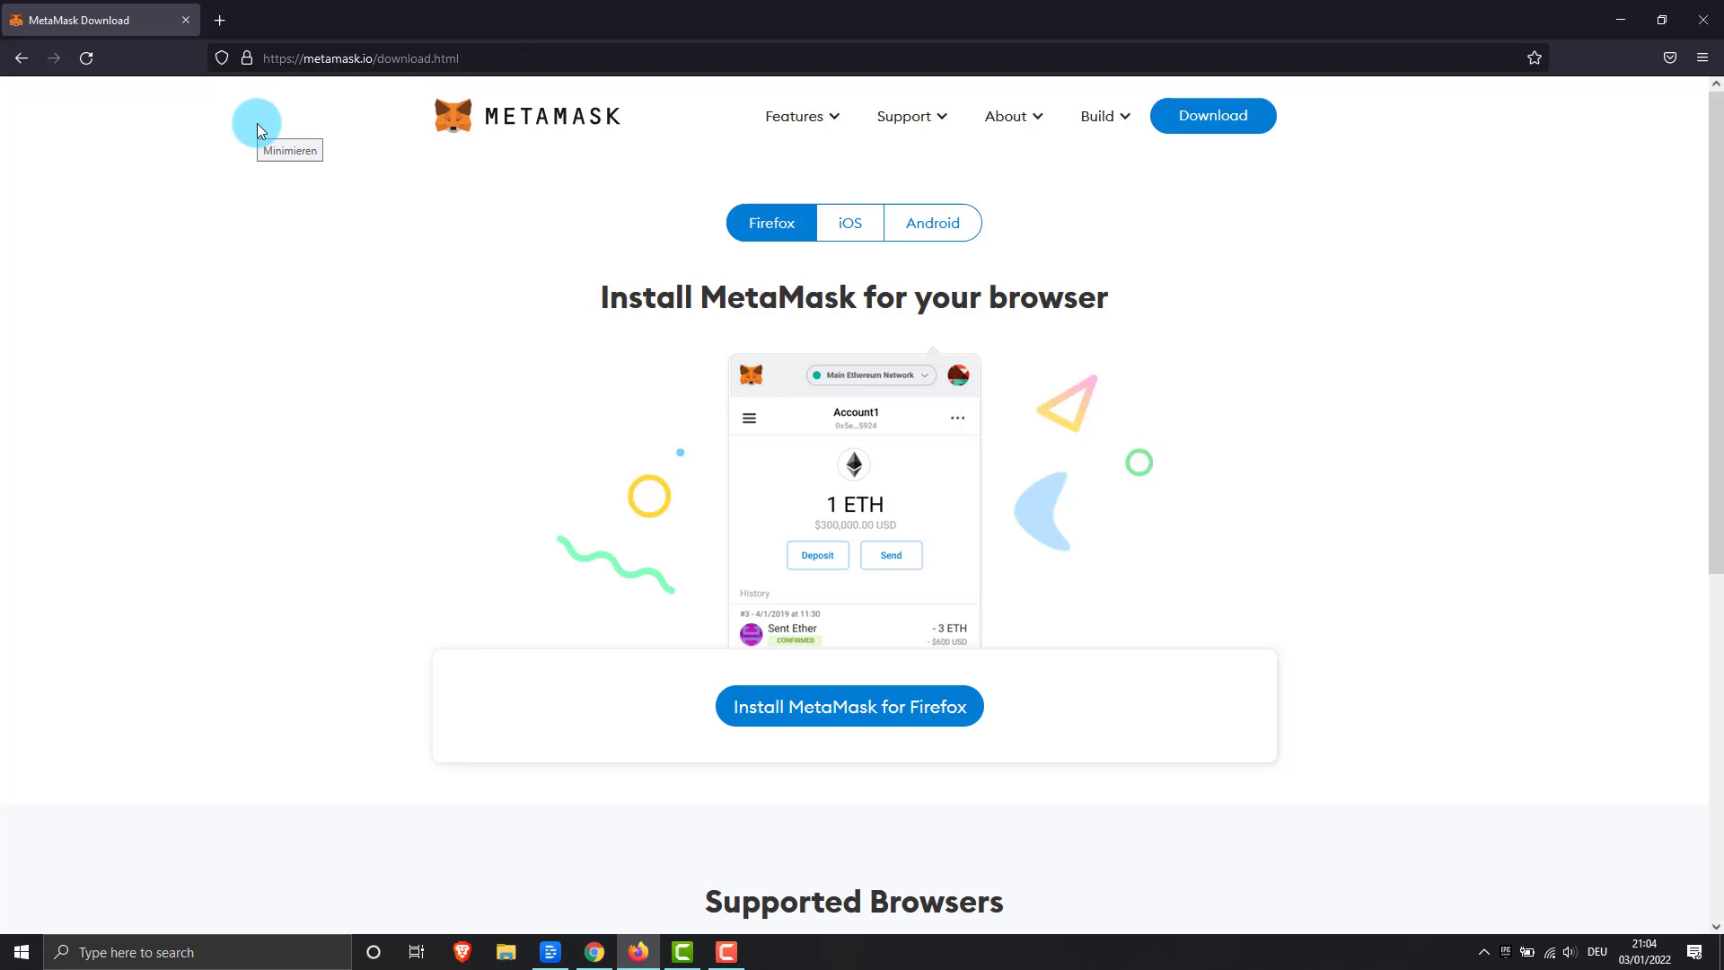
{"action": "scroll", "scroll_direction": "down", "scroll_amount": 3}
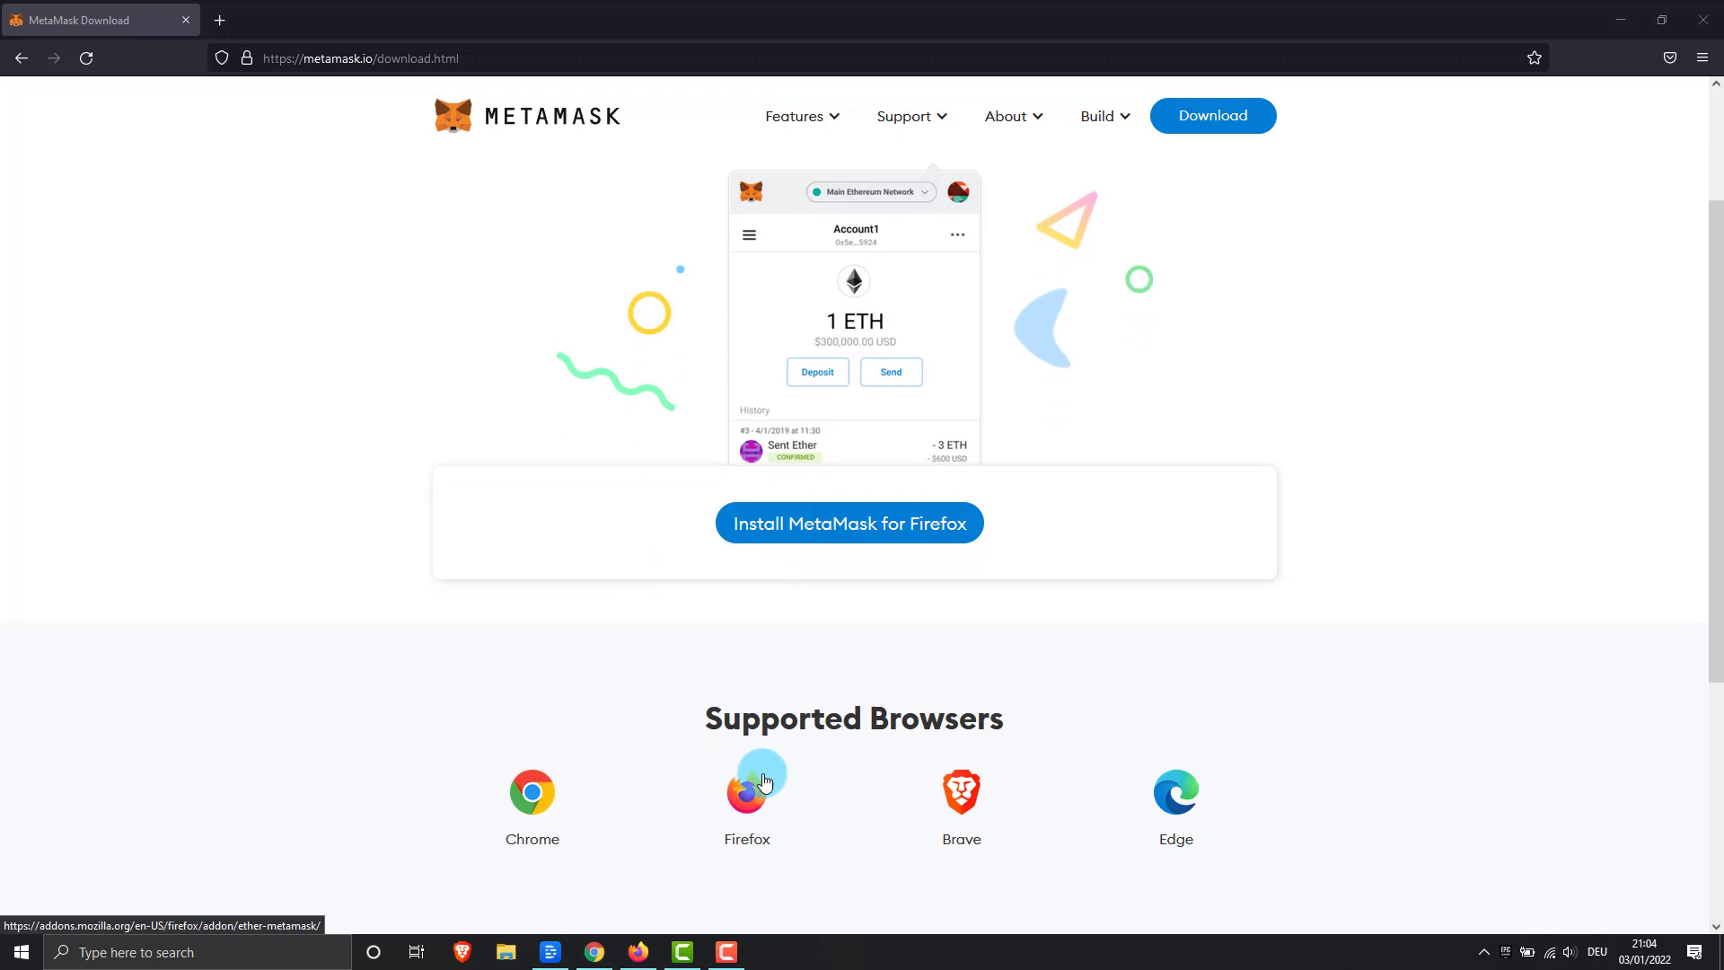
{"action": "scroll", "scroll_direction": "down", "scroll_amount": 3}
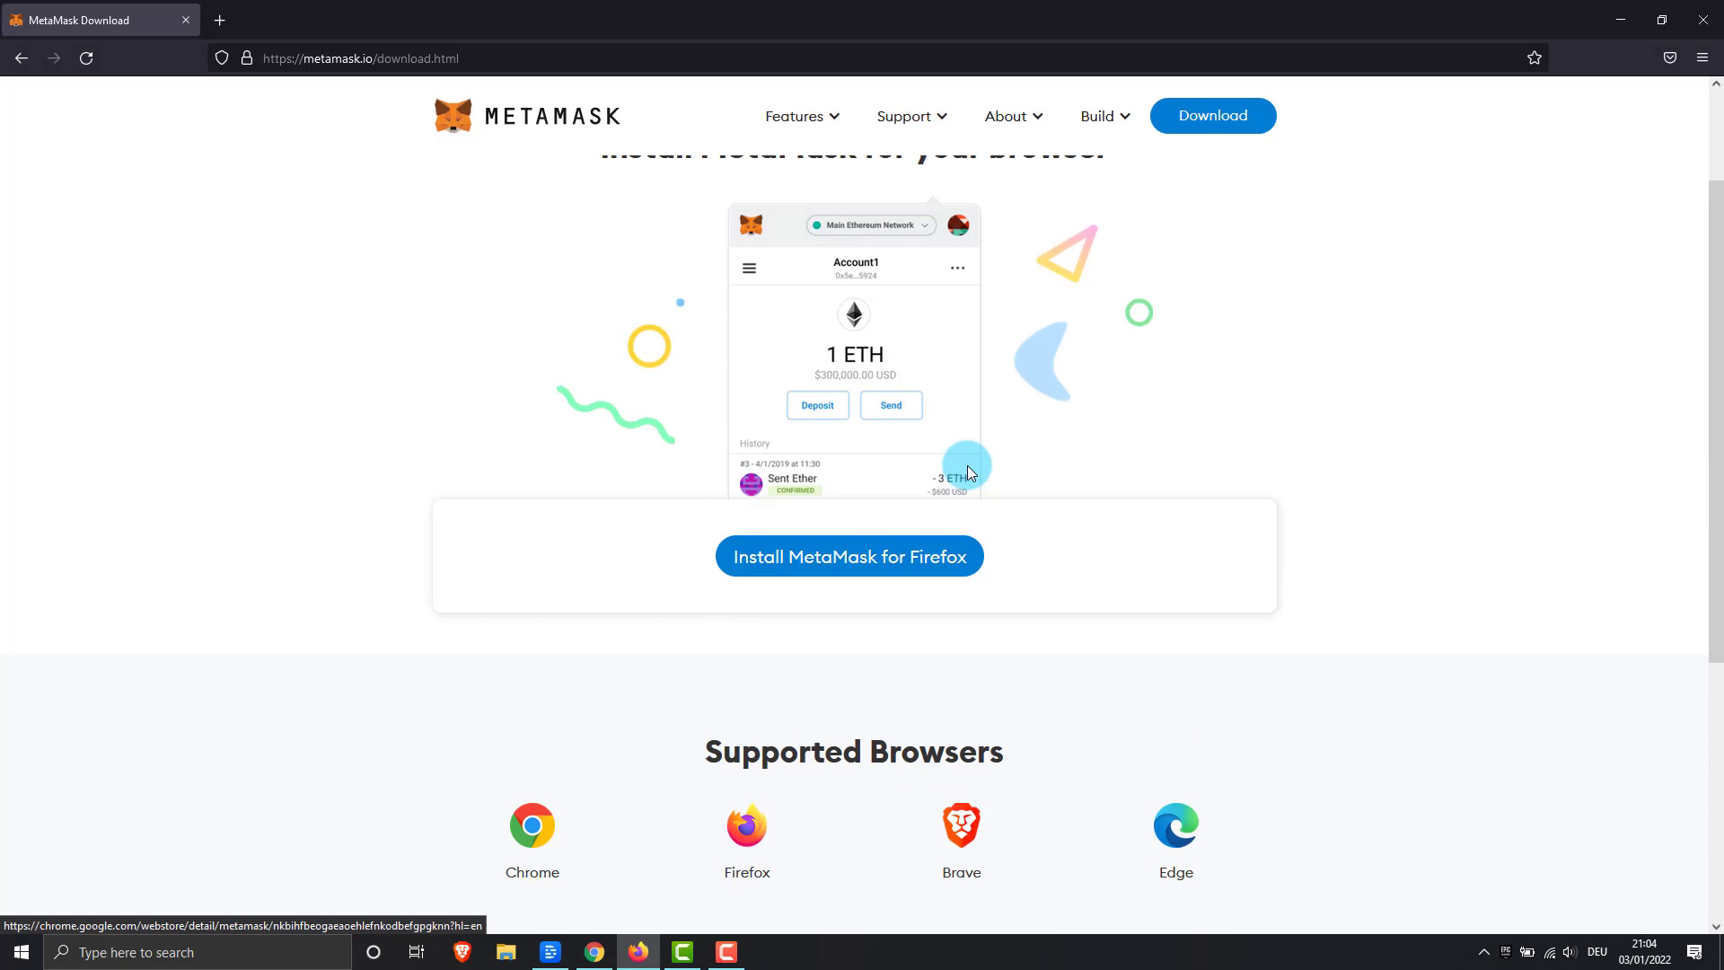
{"action": "left_click", "coordinate": [848, 555]}
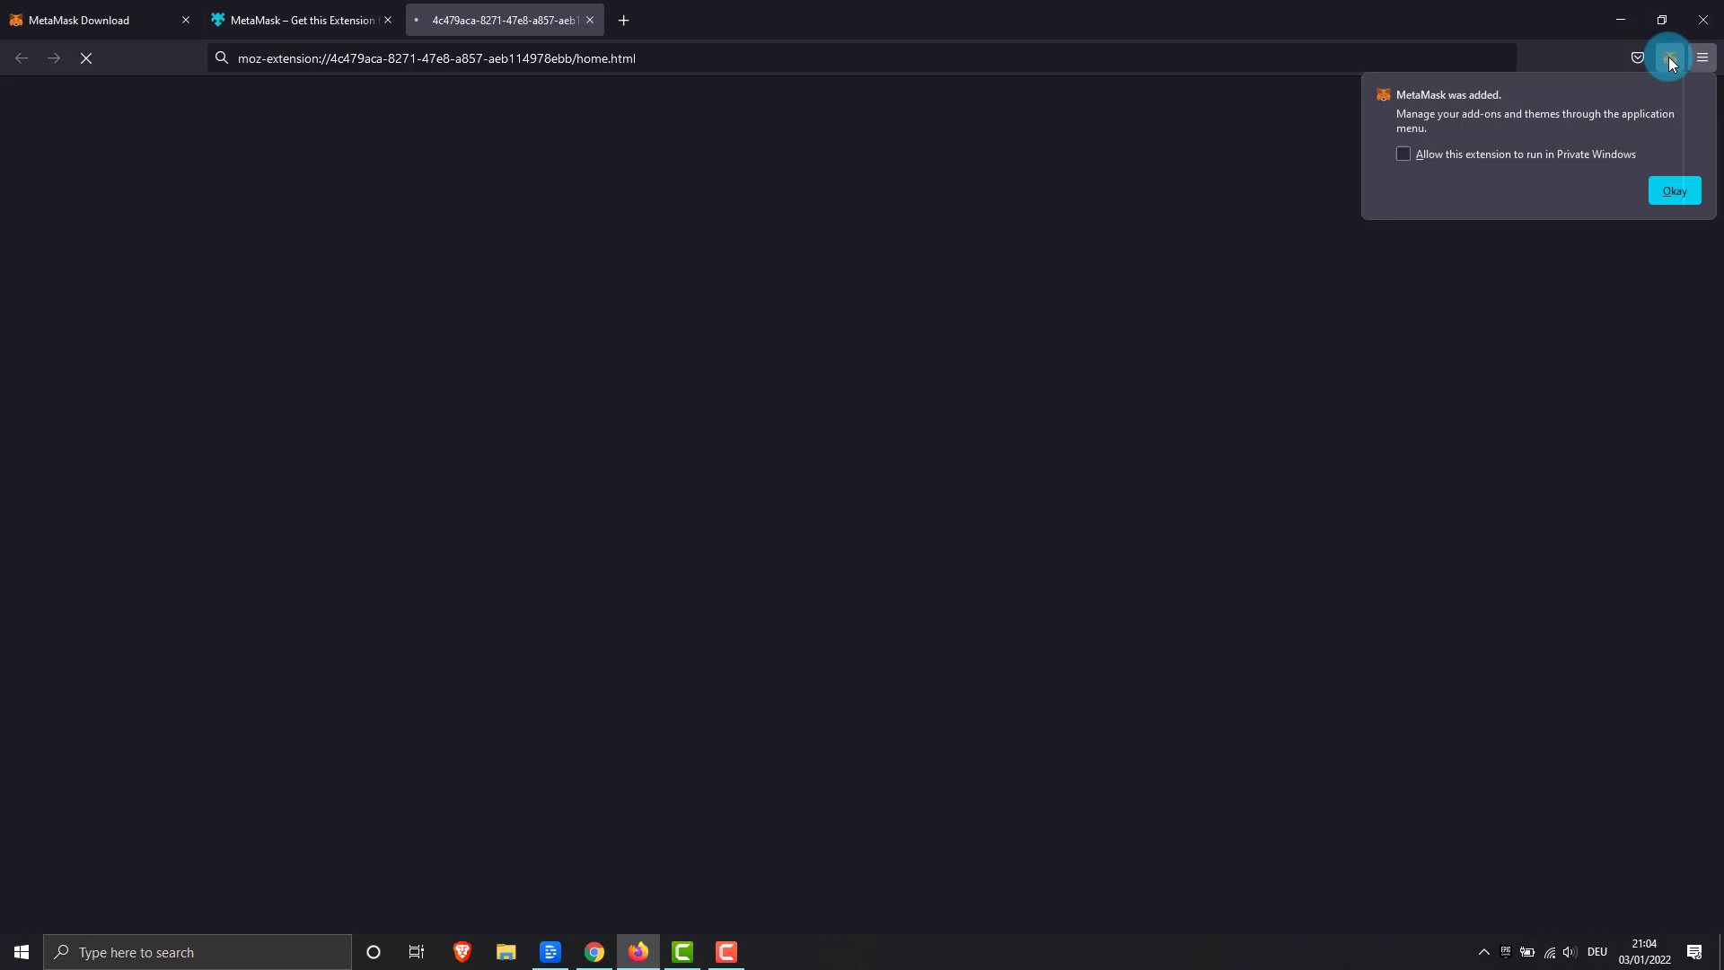
Start MetaMask setup and choose to create a brand-new wallet with a password.
{"action": "left_click", "coordinate": [1672, 190]}
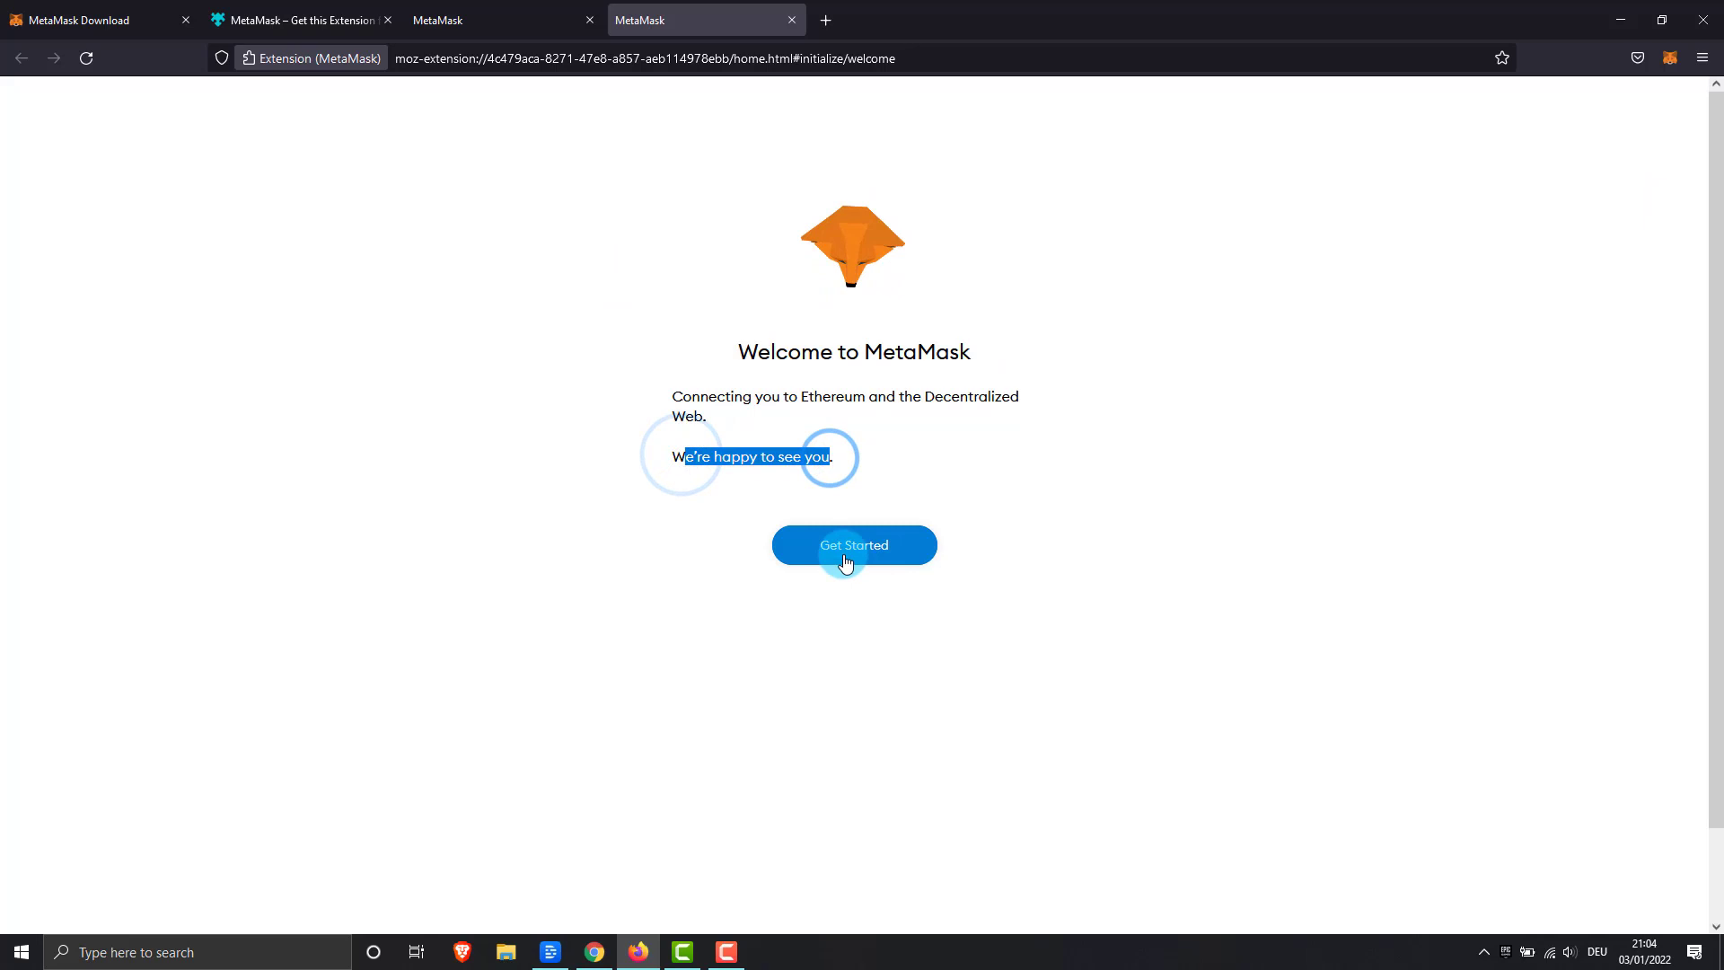
{"action": "left_click", "coordinate": [853, 544]}
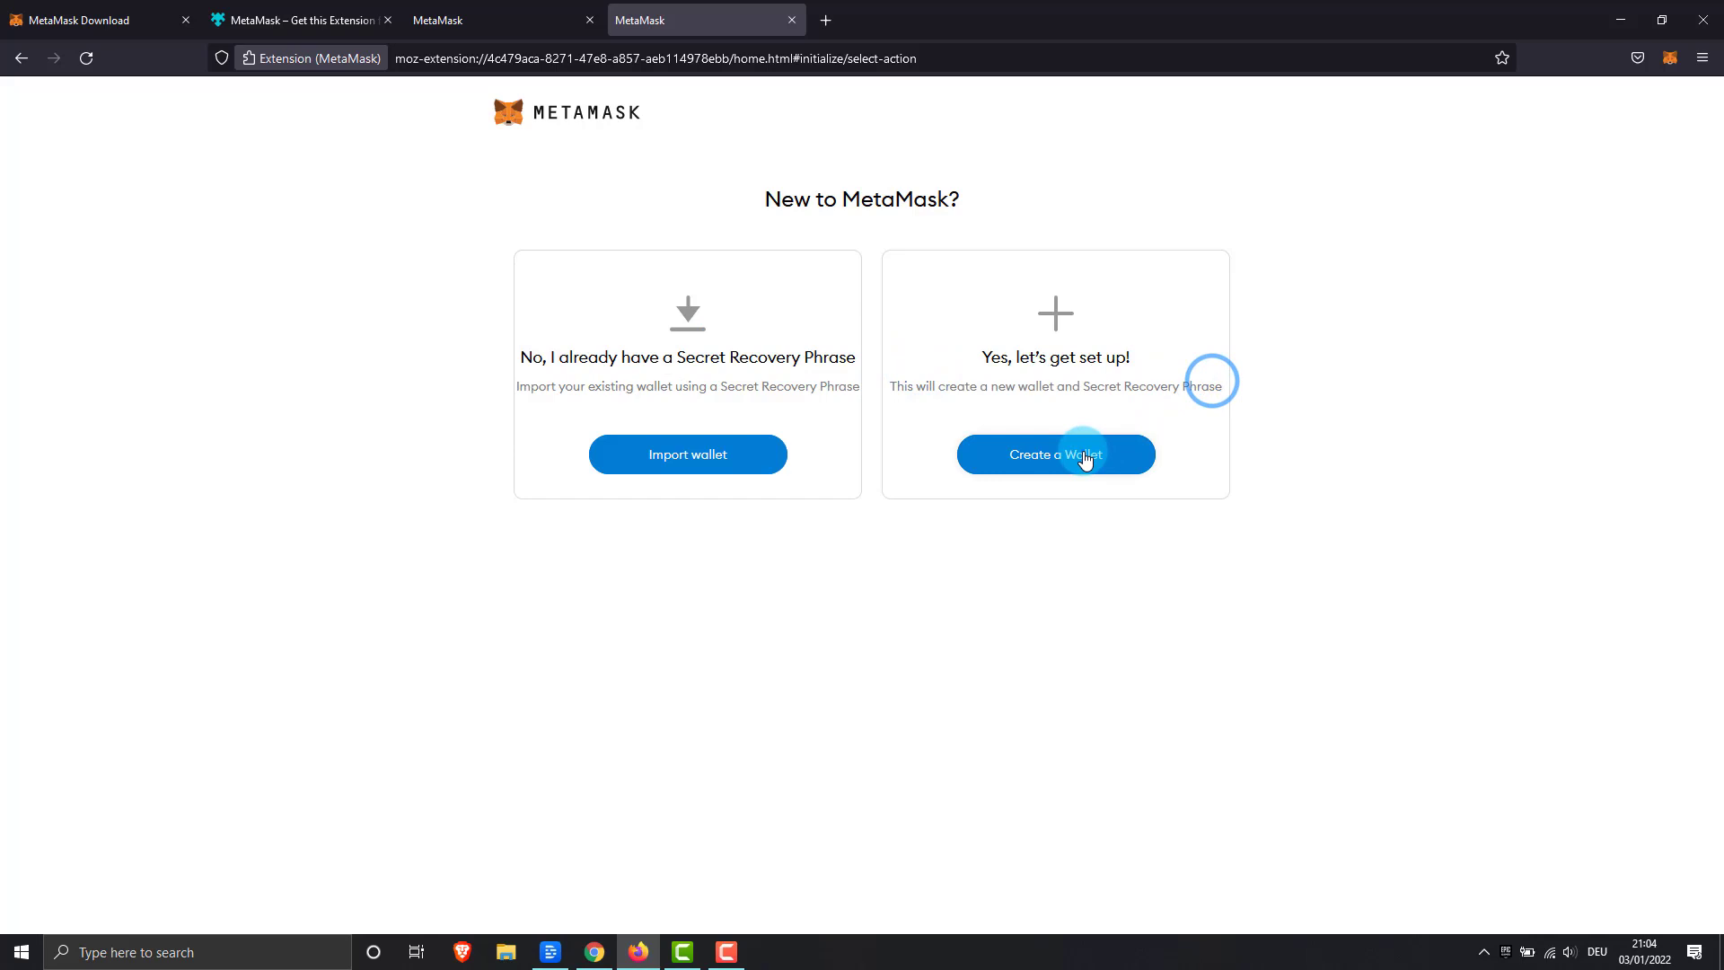
{"action": "left_click", "coordinate": [1055, 454]}
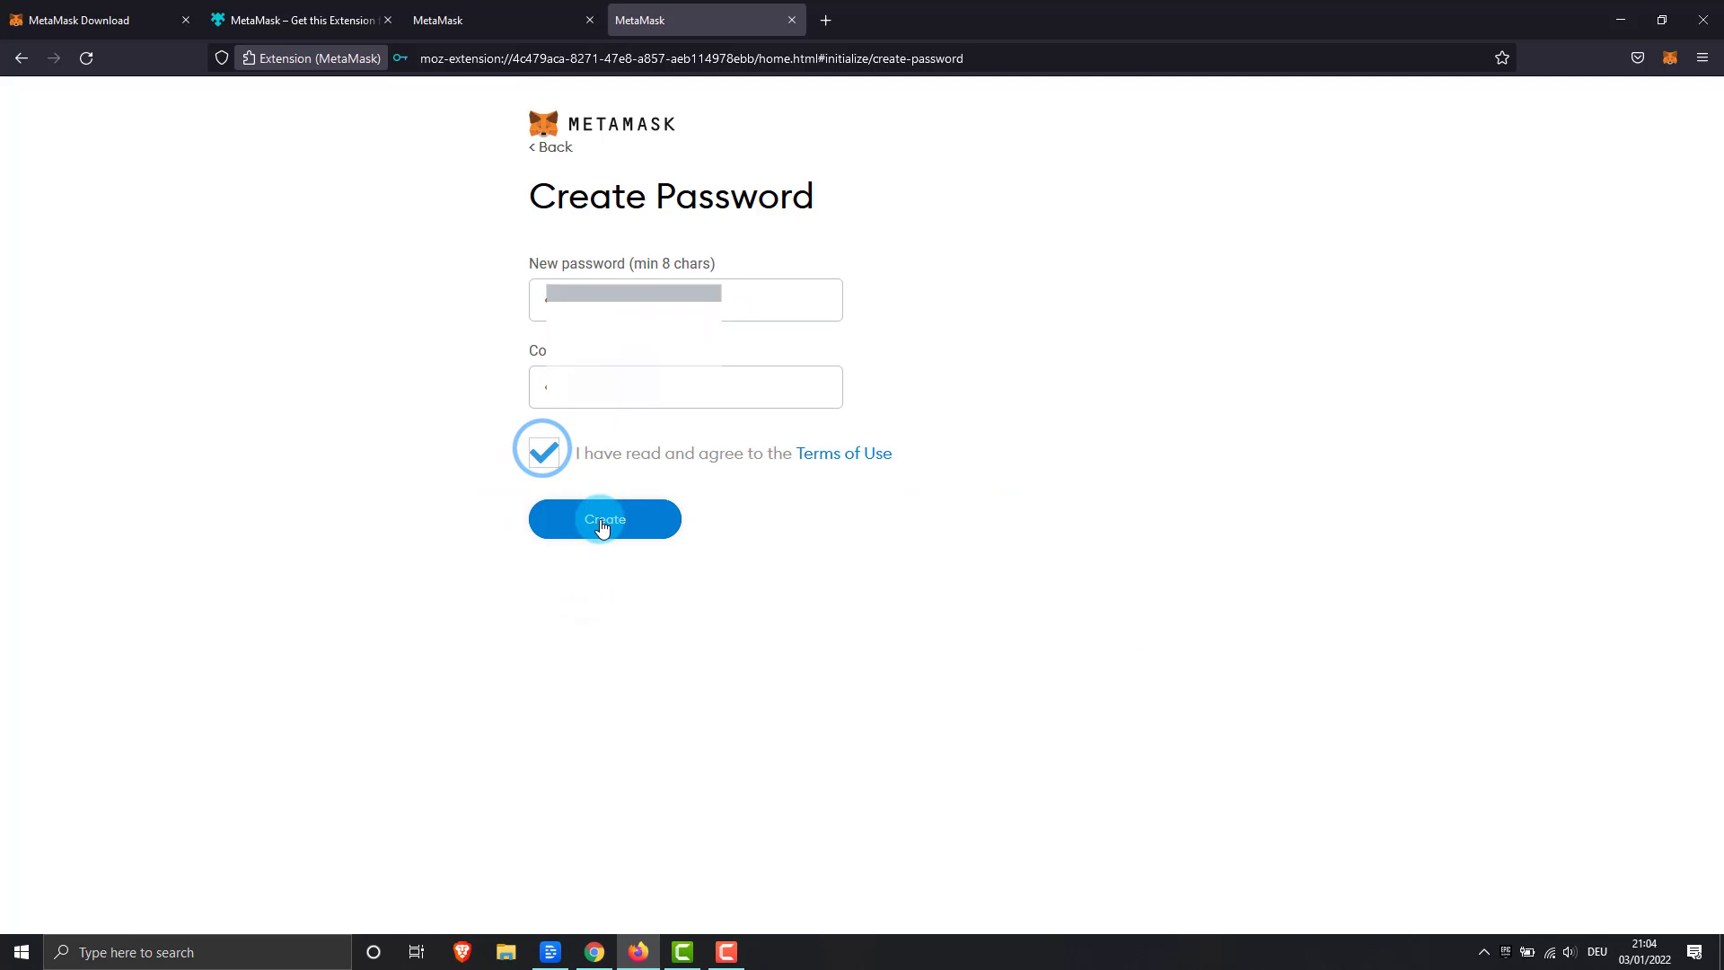
Create the wallet so Account 1 appears on Ethereum Mainnet with 0 ETH.
{"action": "left_click", "coordinate": [603, 519]}
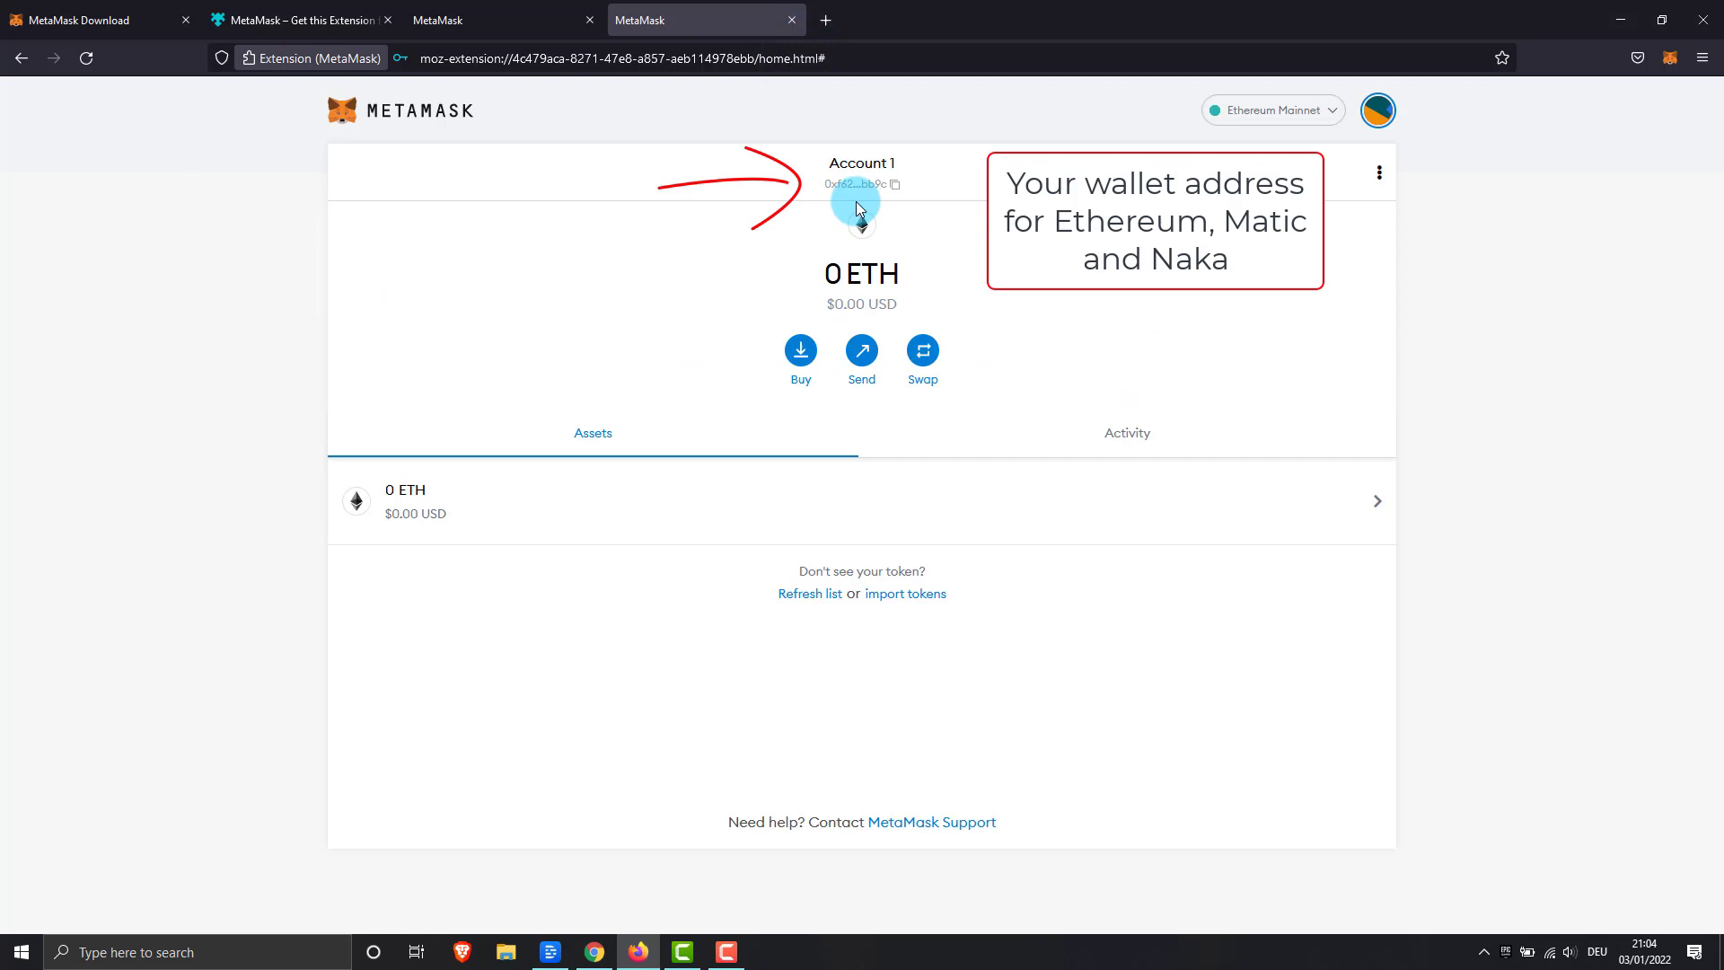
Copy the wallet address and reach the add-a-network form beside the Matic notes.
{"action": "left_click", "coordinate": [769, 952]}
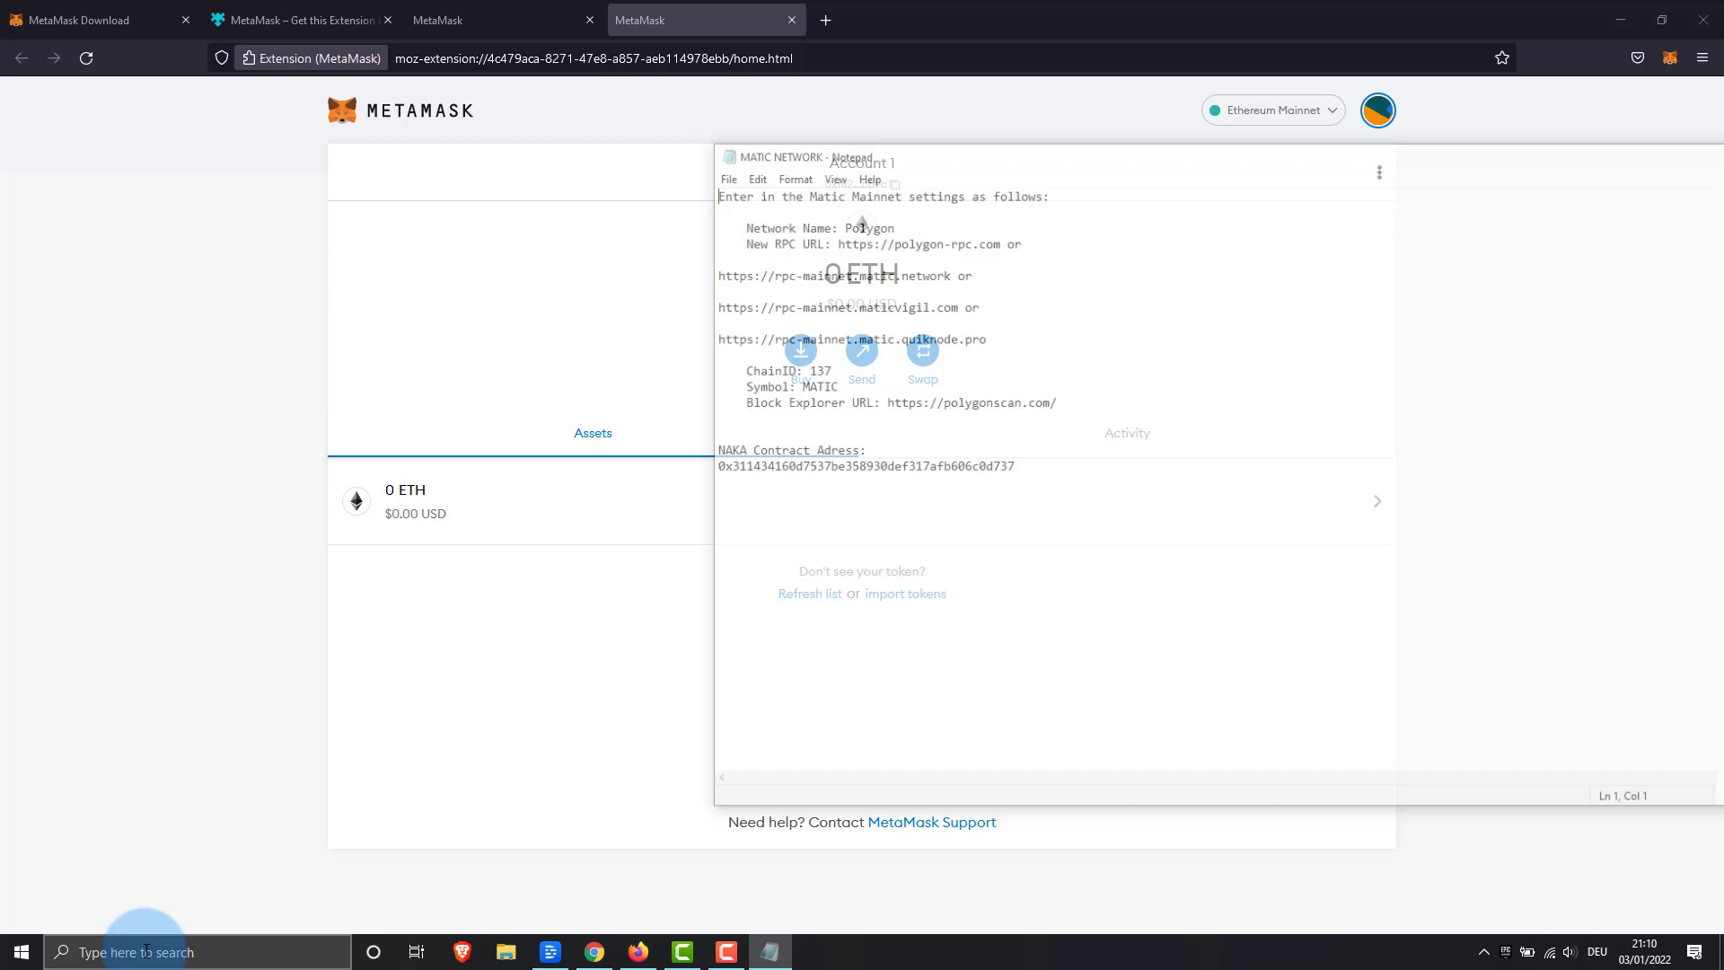
{"action": "left_click", "coordinate": [1271, 110]}
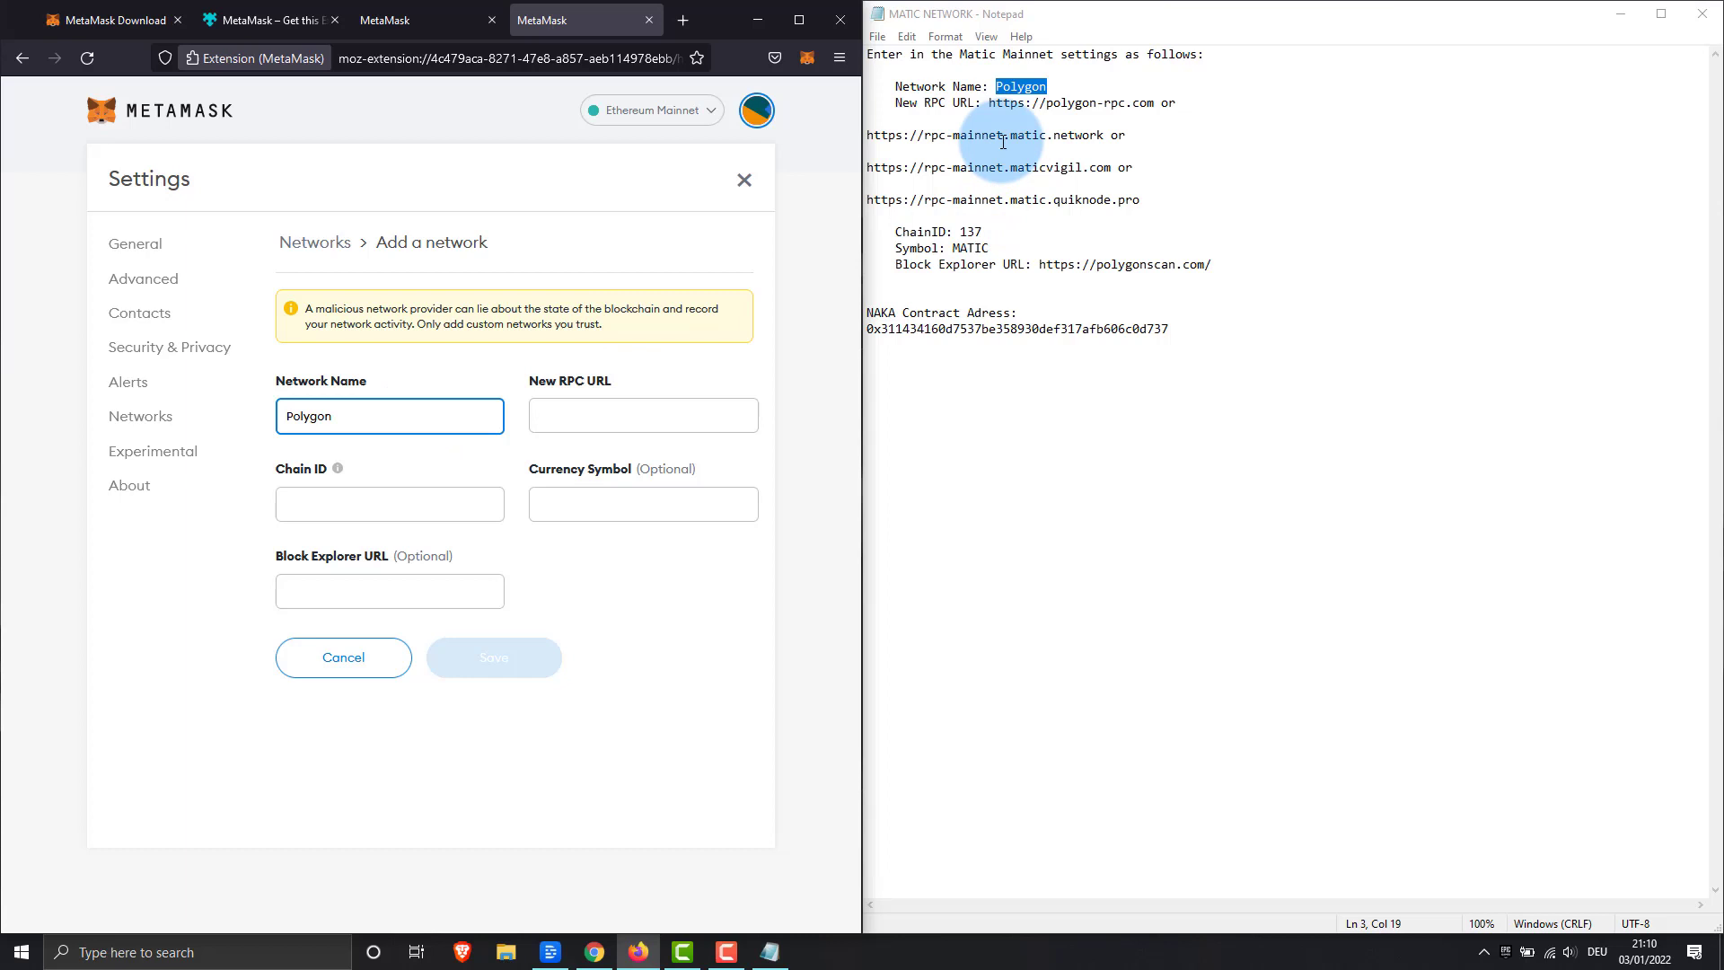
Enter the Polygon network details including the block explorer URL and save the network.
{"action": "type", "text": "137"}
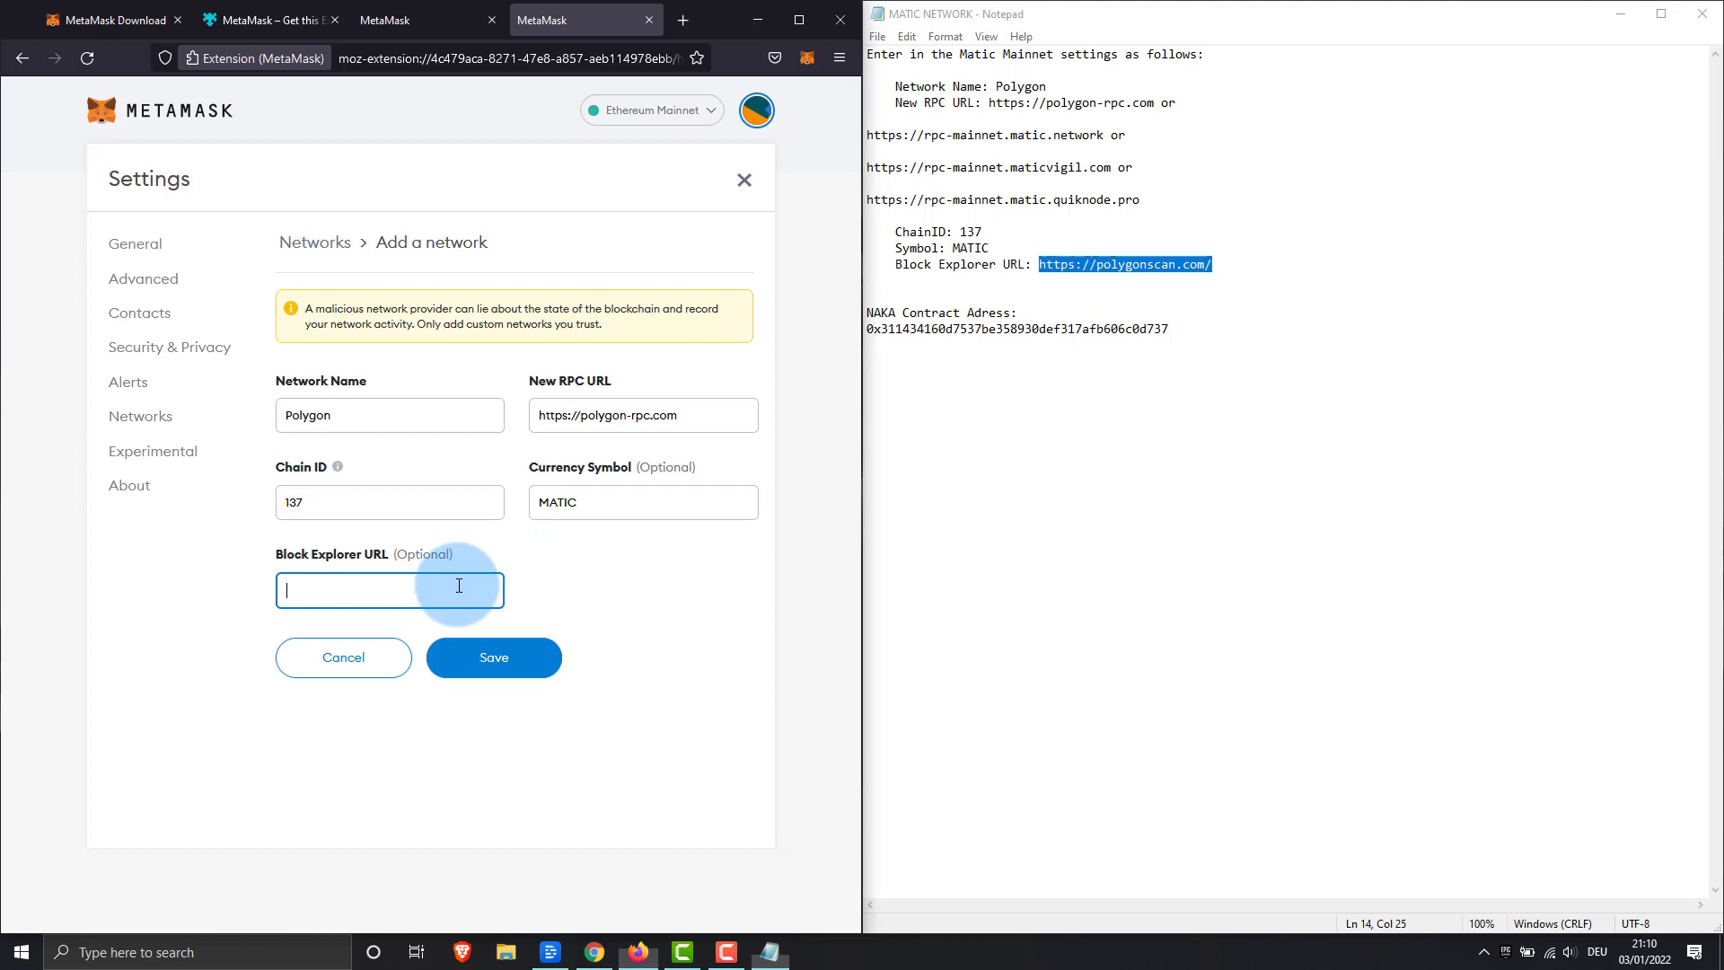
{"action": "left_click", "coordinate": [492, 657]}
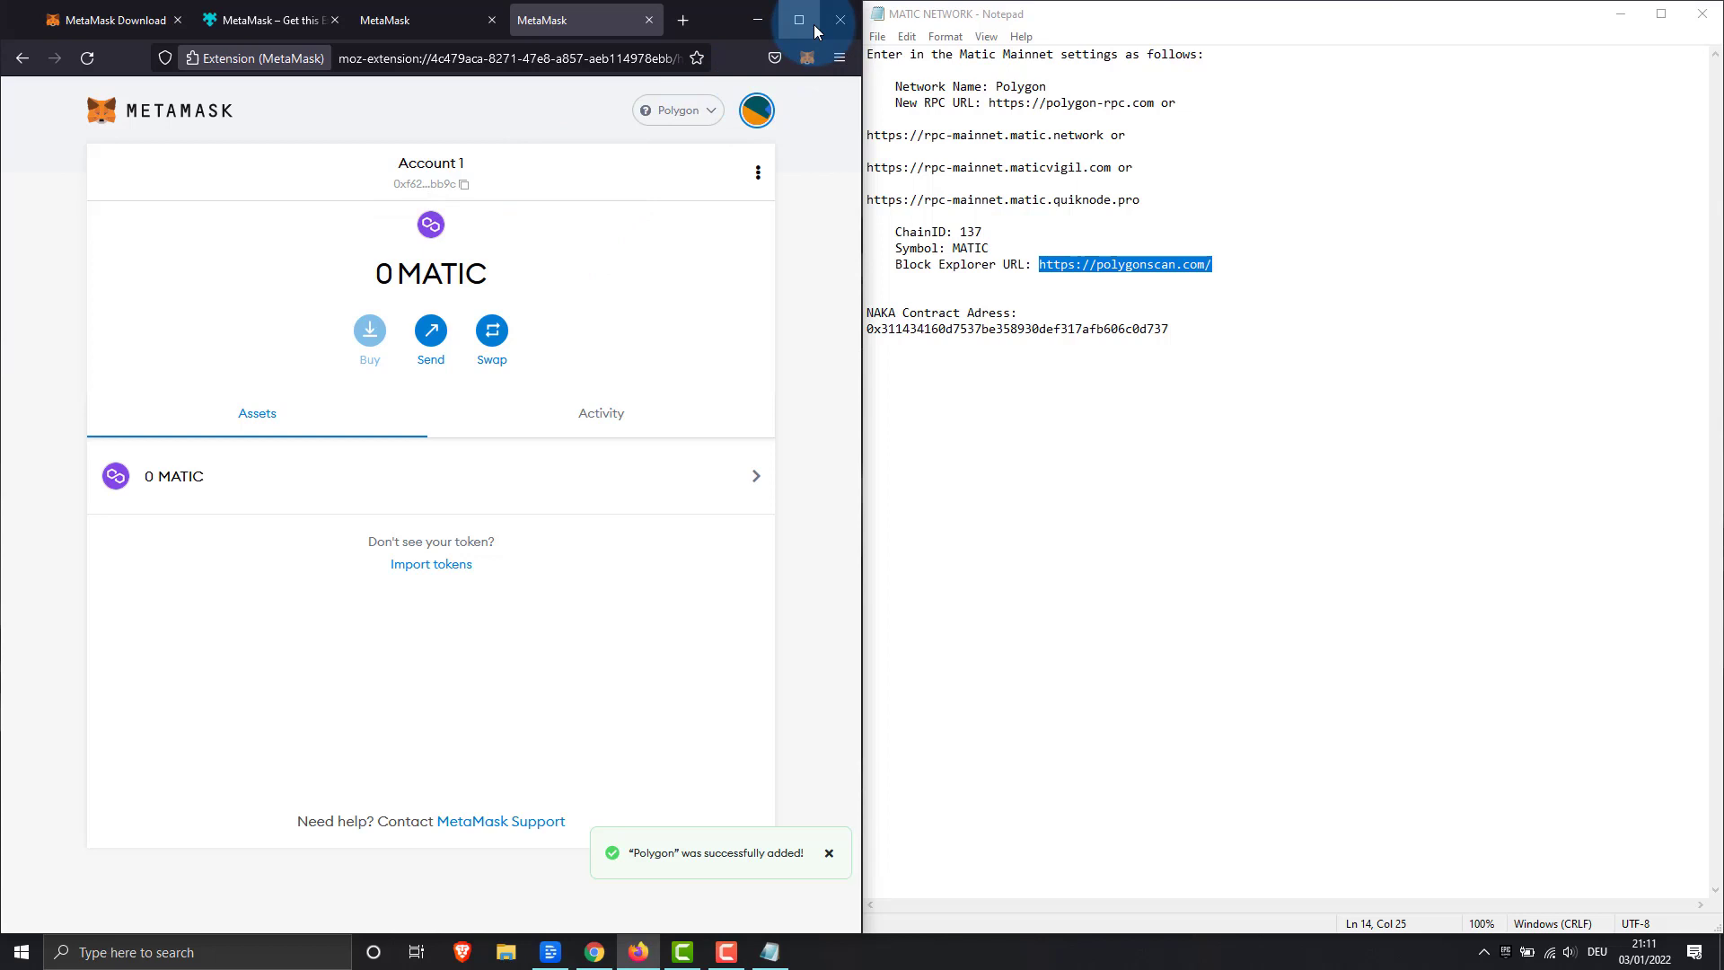
Import the NAKA custom token into Account 1 on Polygon.
{"action": "left_click", "coordinate": [431, 564]}
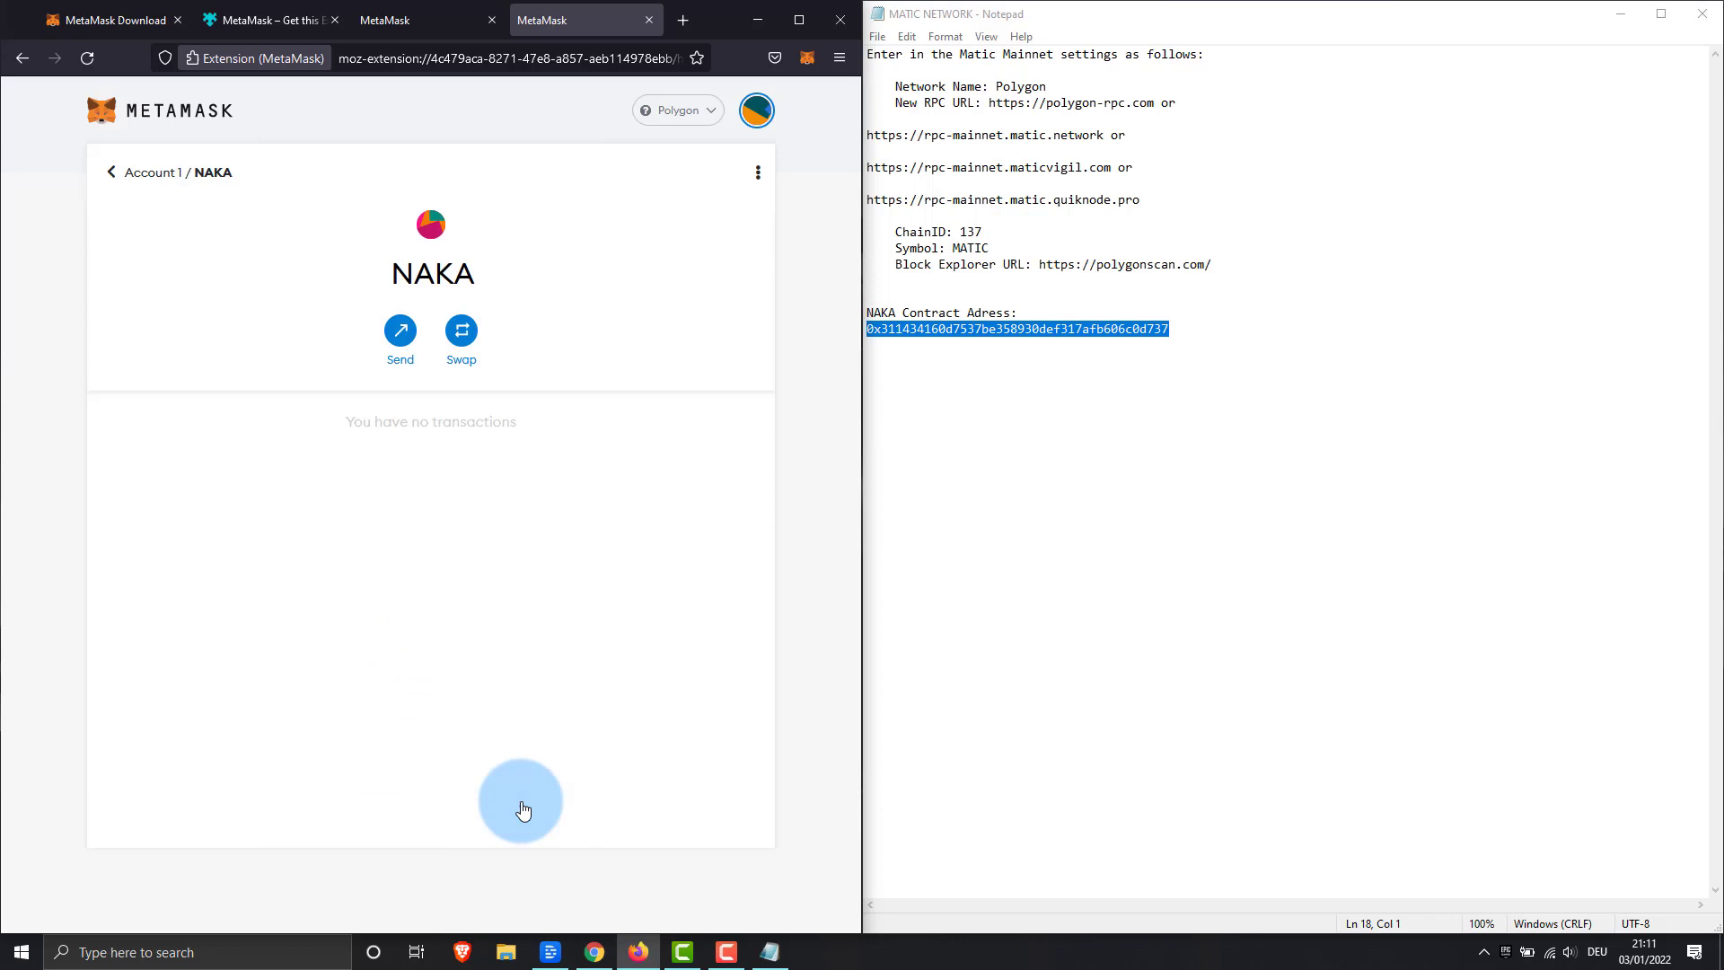
{"action": "left_click", "coordinate": [112, 172]}
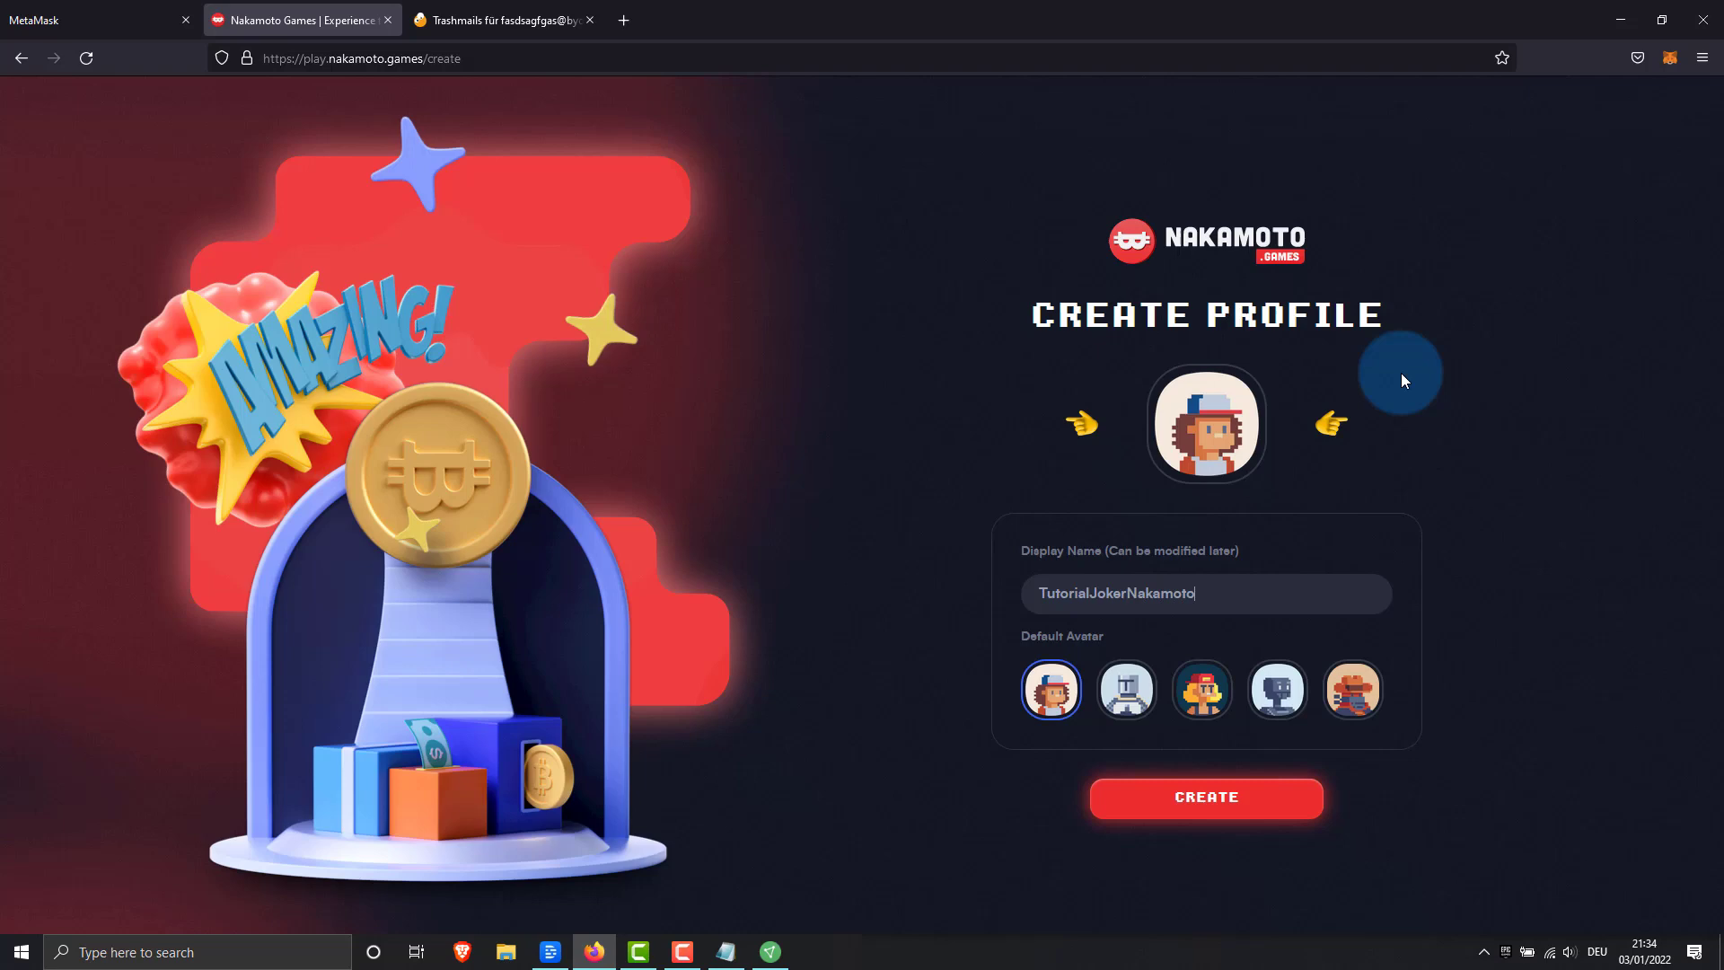
Create the Nakamoto Games profile named TutorialJokerNakamoto.
{"action": "left_click", "coordinate": [1205, 796]}
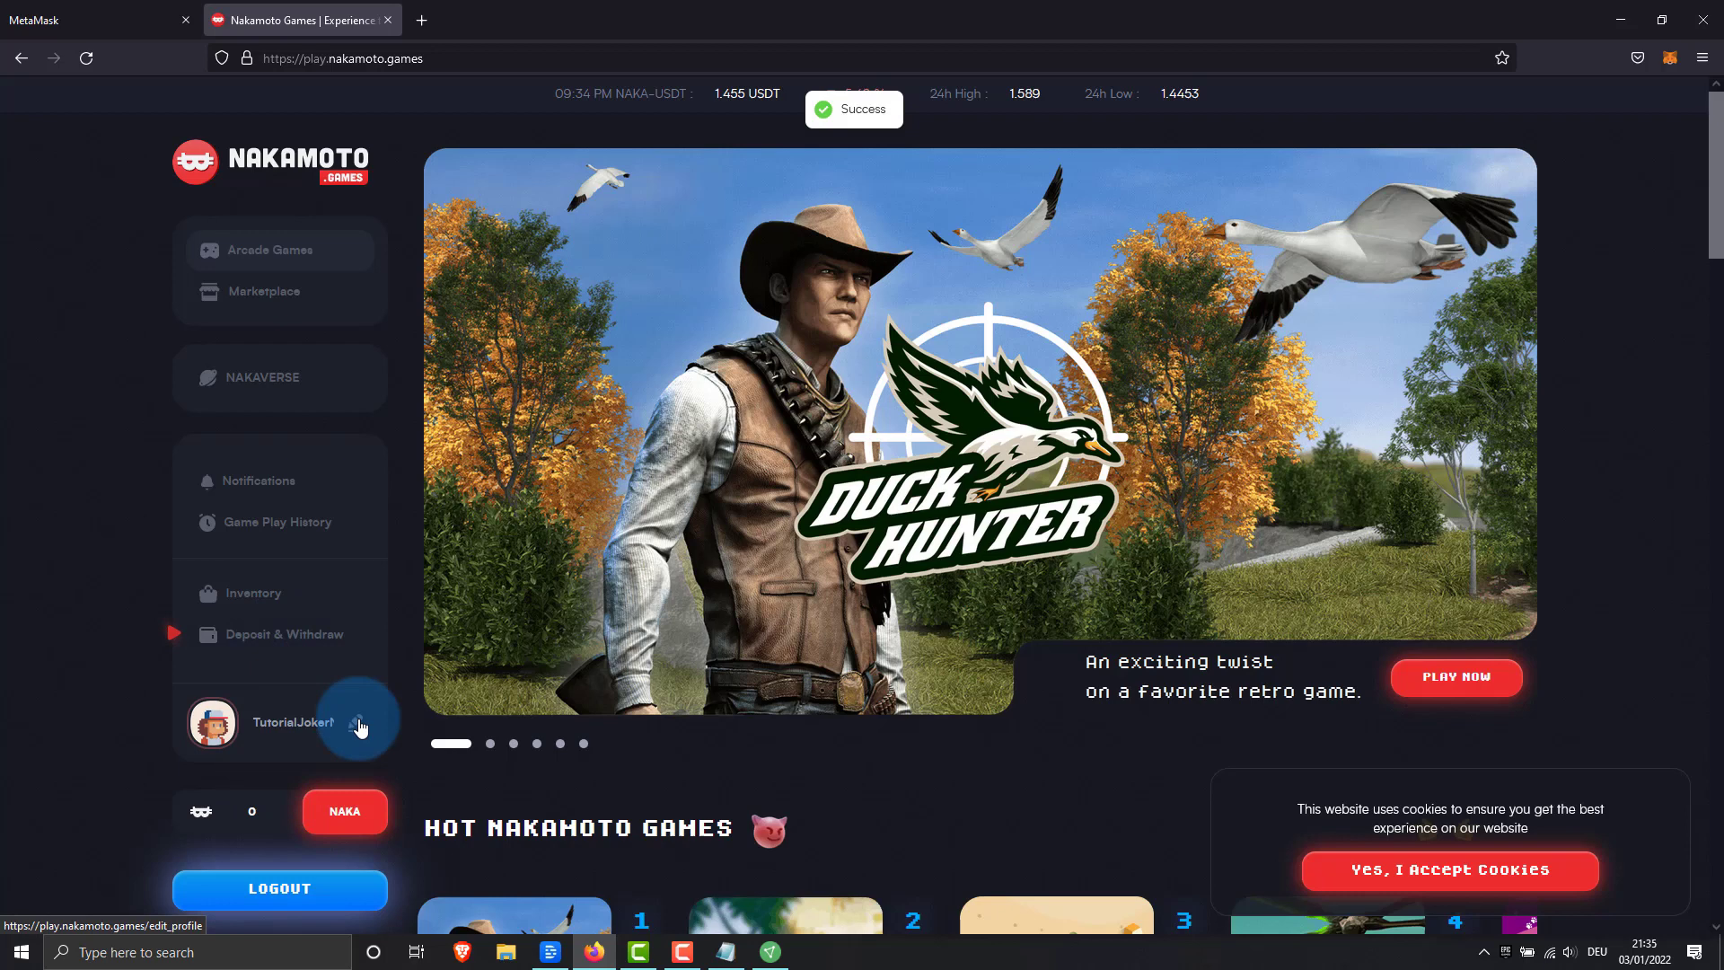
Go to the Nakamoto Games Wallet page to start a NAKA deposit.
{"action": "left_click", "coordinate": [282, 634]}
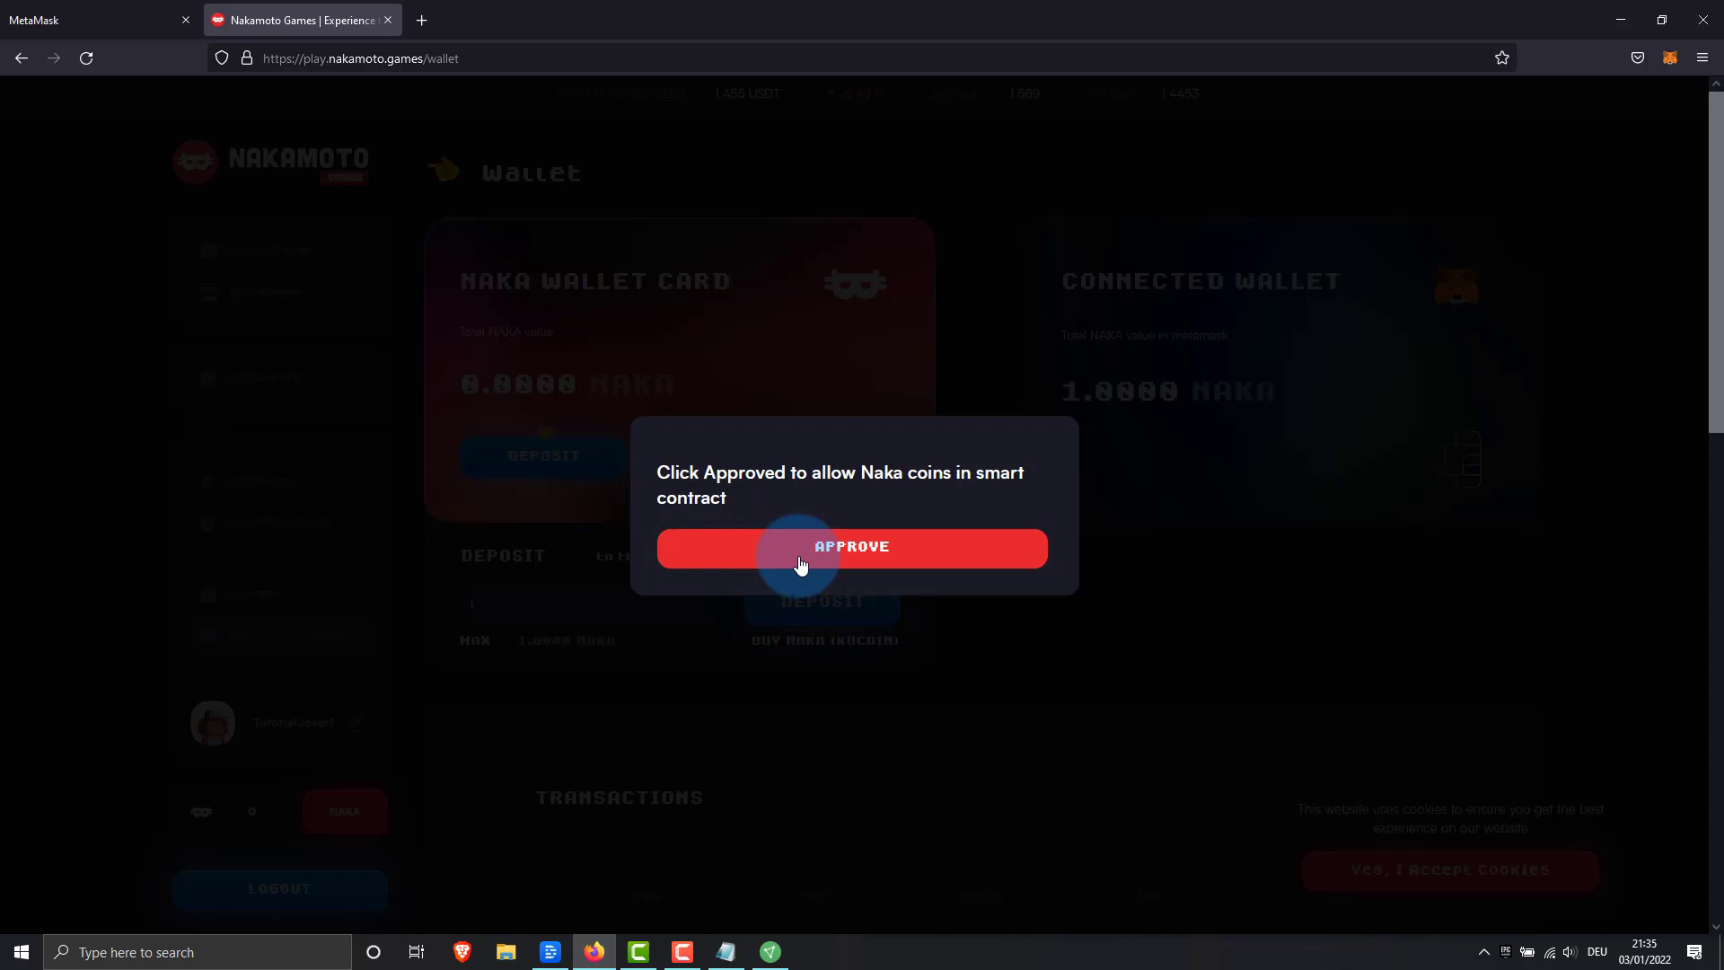
Approve NAKA coins for the smart contract and confirm the MetaMask permission.
{"action": "left_click", "coordinate": [852, 546]}
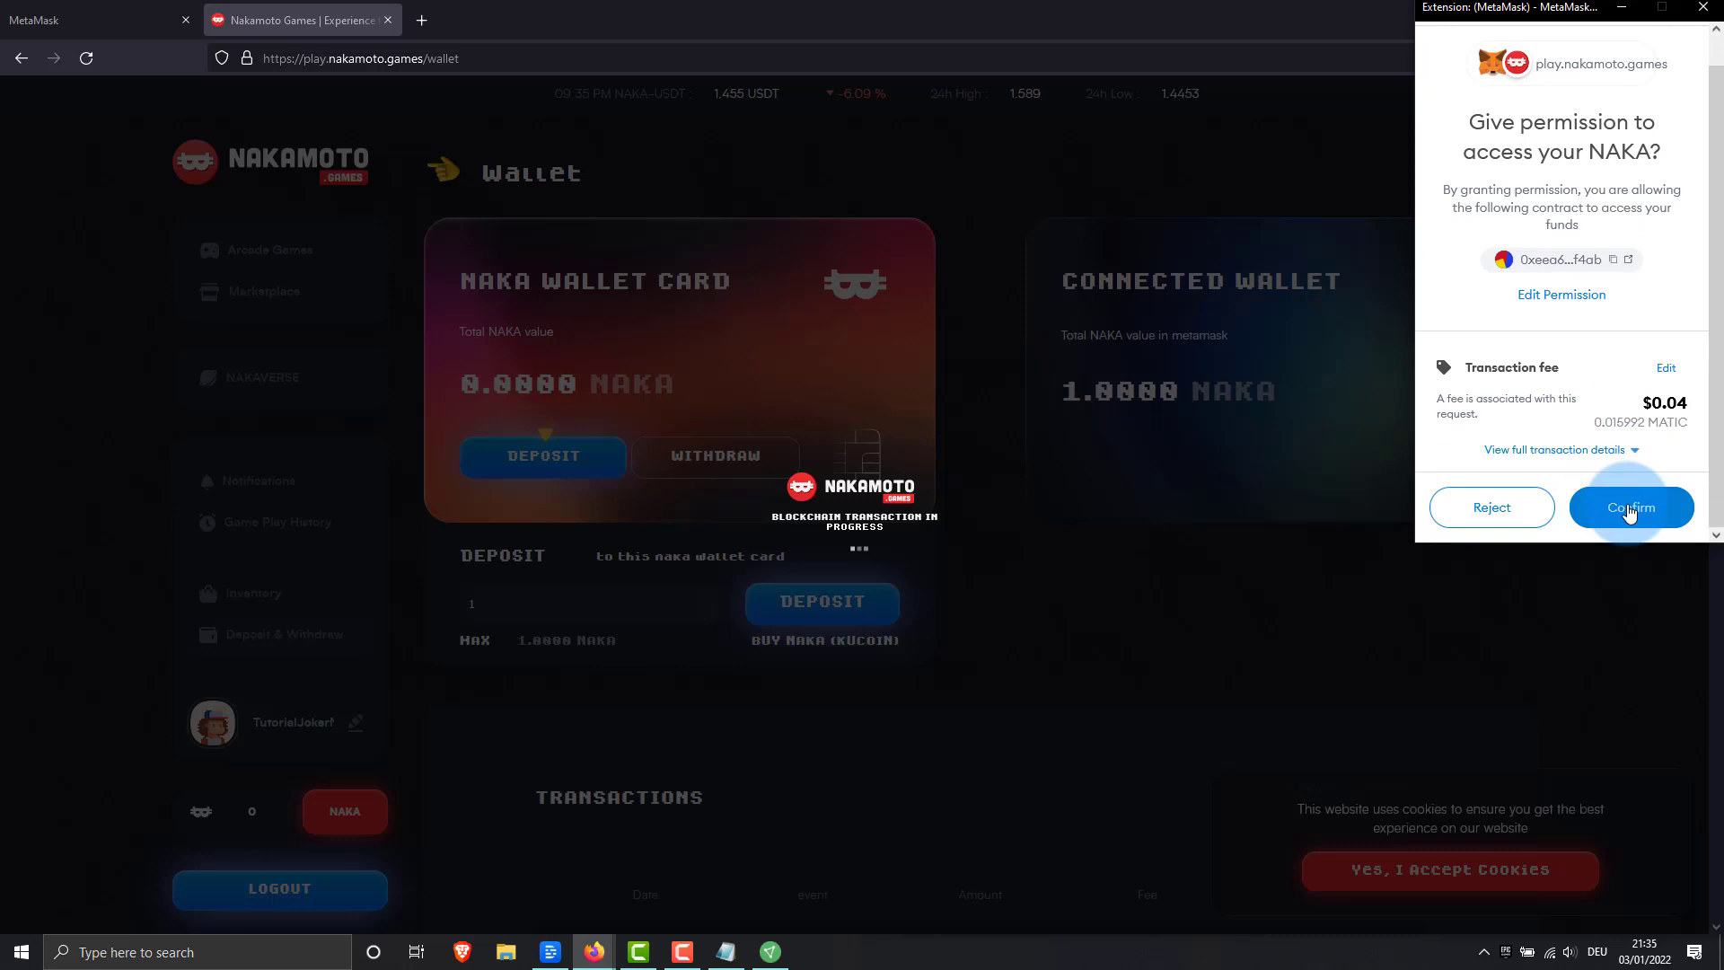
{"action": "left_click", "coordinate": [1631, 506]}
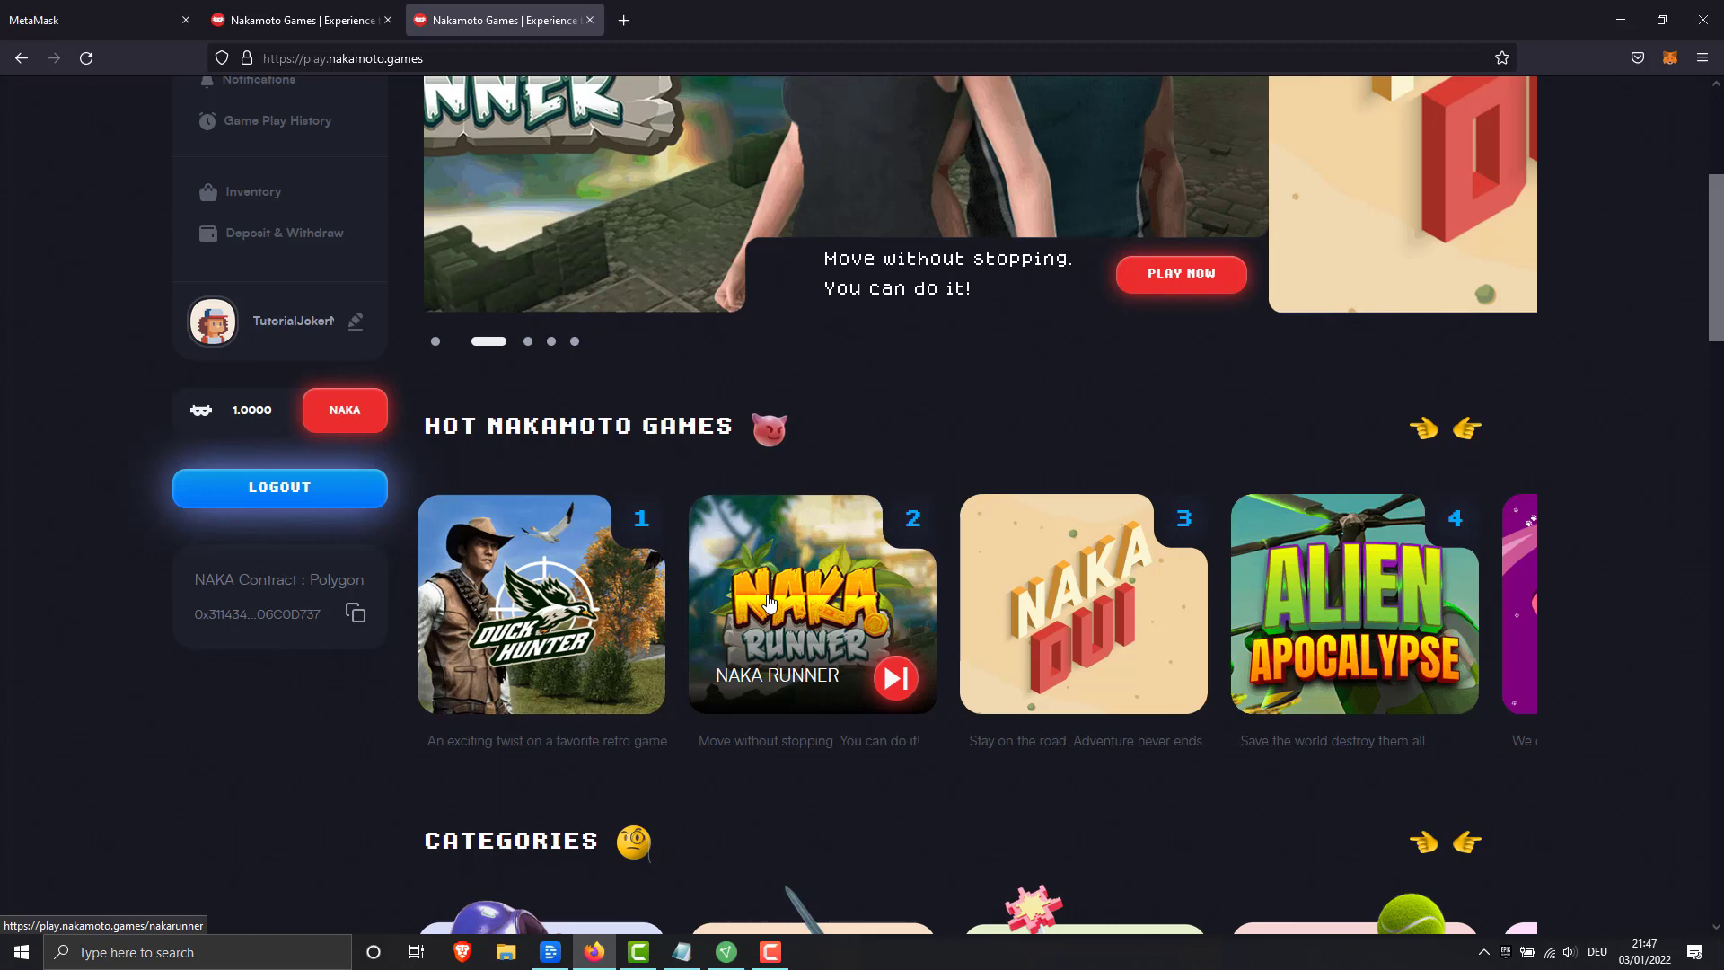
Launch the Naka Runner game page from the Hot Nakamoto Games list.
{"action": "left_click", "coordinate": [811, 604]}
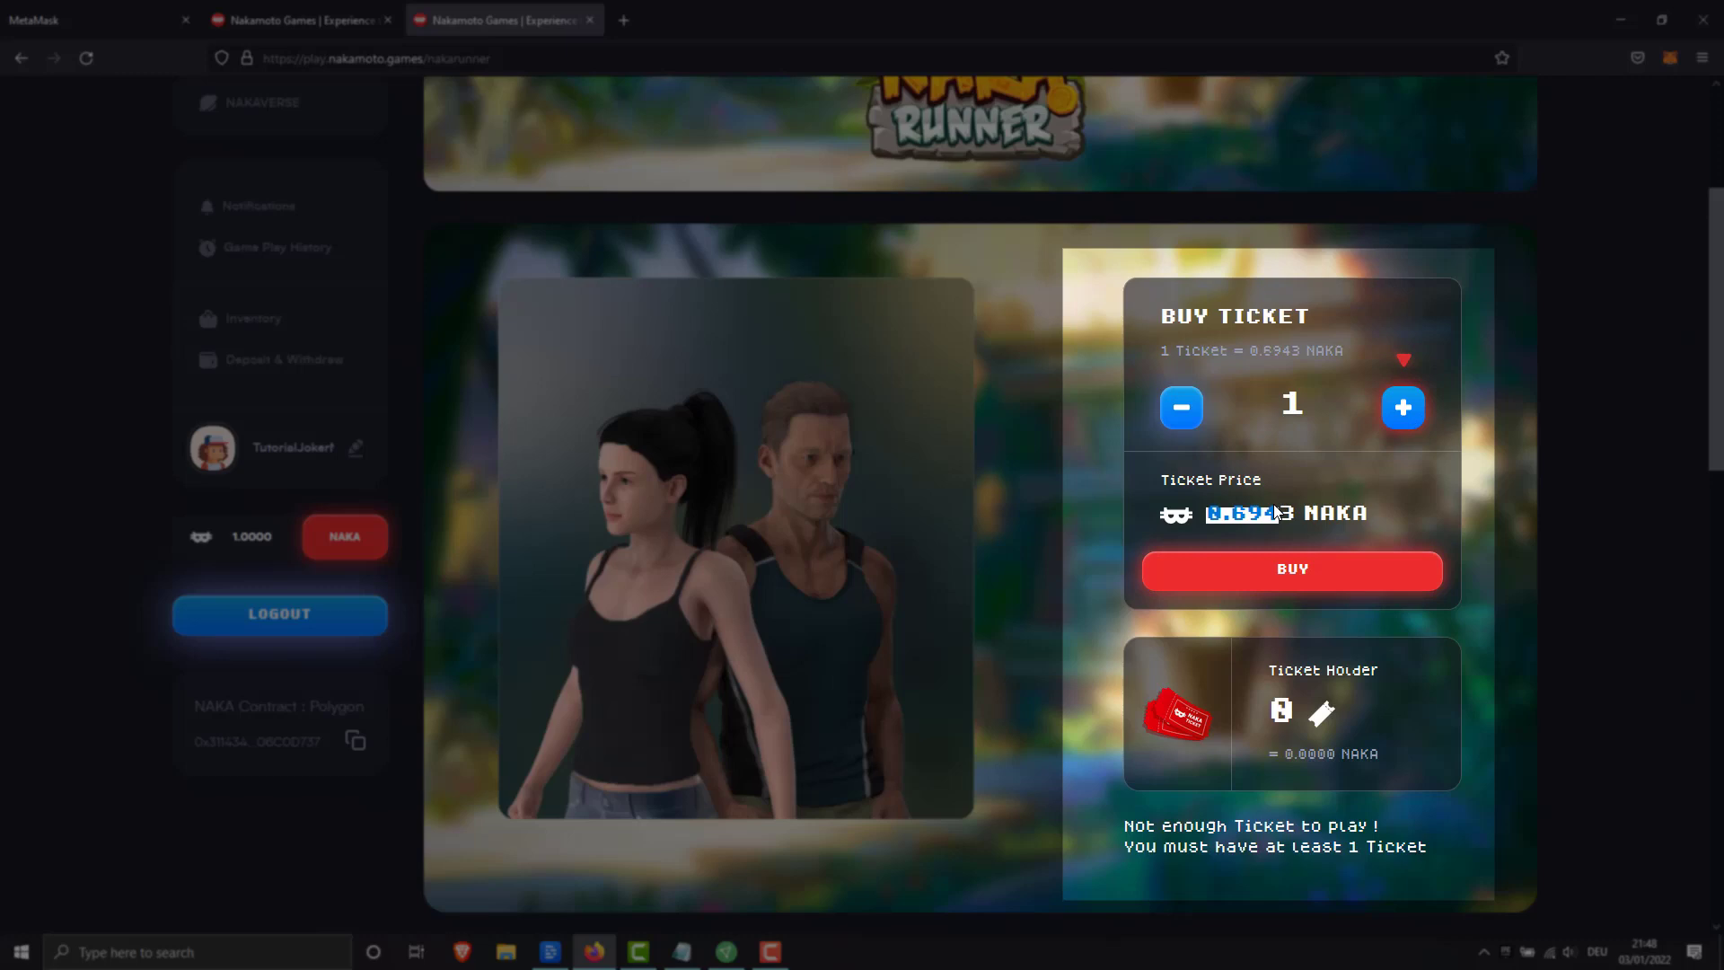
Buy one Naka Runner ticket, leaving 0.3067 NAKA, and enter Room 1's waiting room.
{"action": "left_click", "coordinate": [1291, 569]}
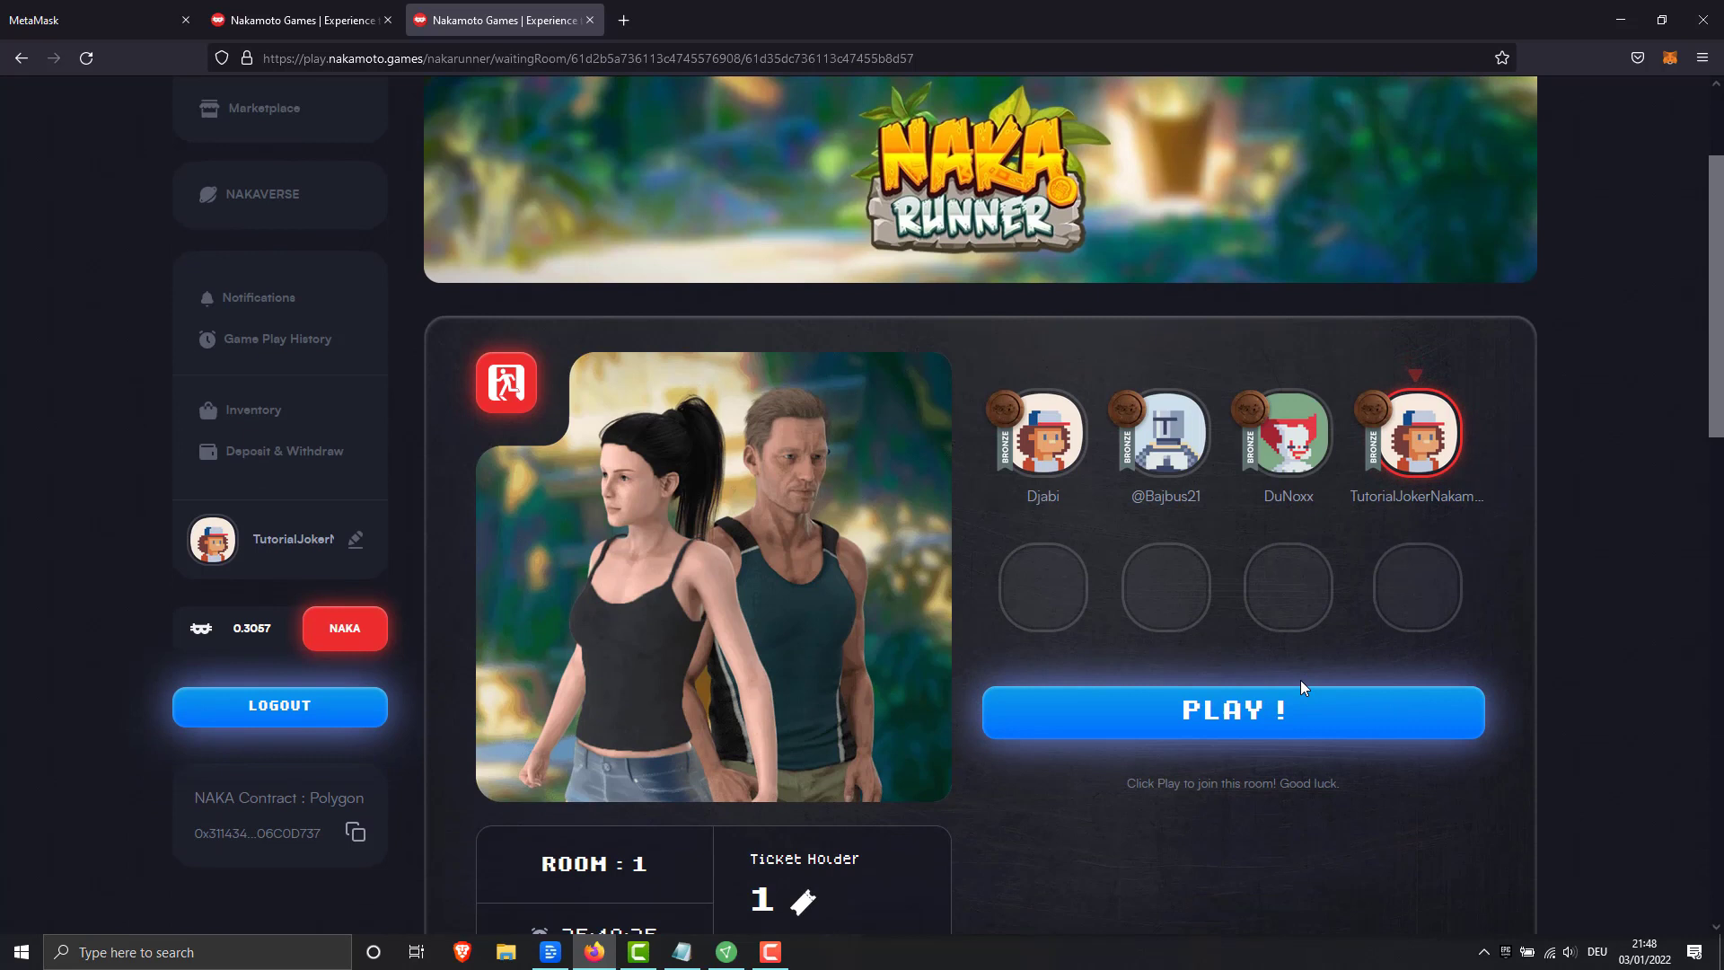
Launch Naka Runner from the waiting room via PLAY !, loading it in a new tab.
{"action": "left_click", "coordinate": [1232, 712]}
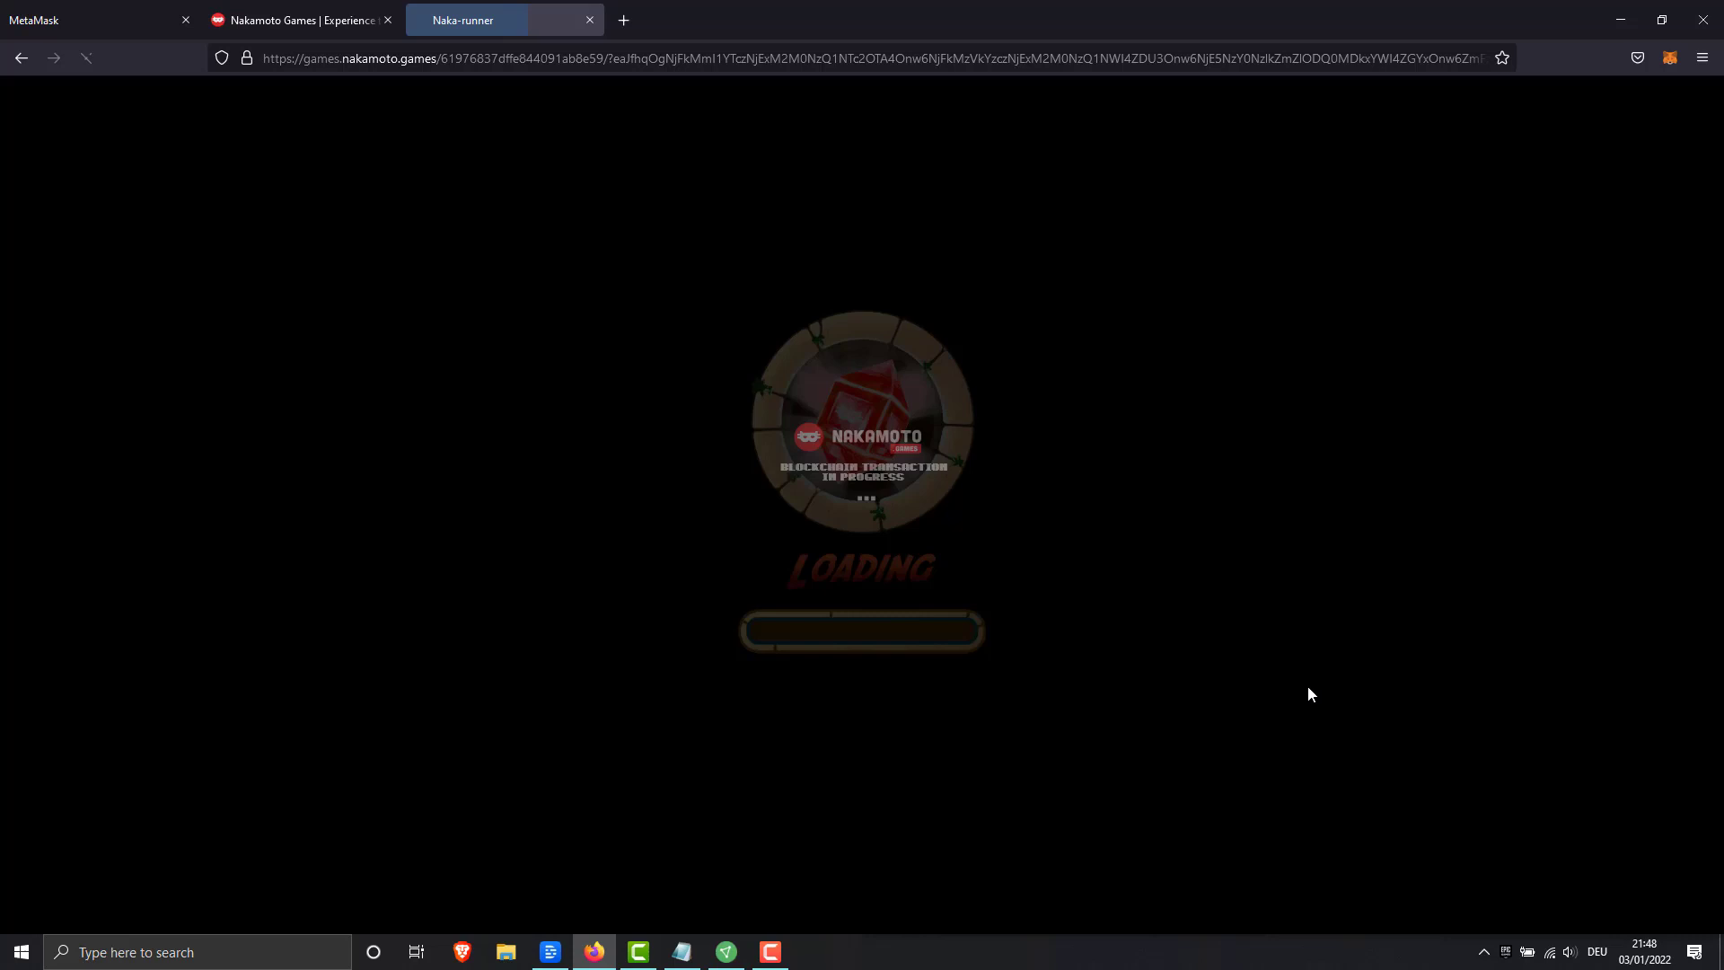